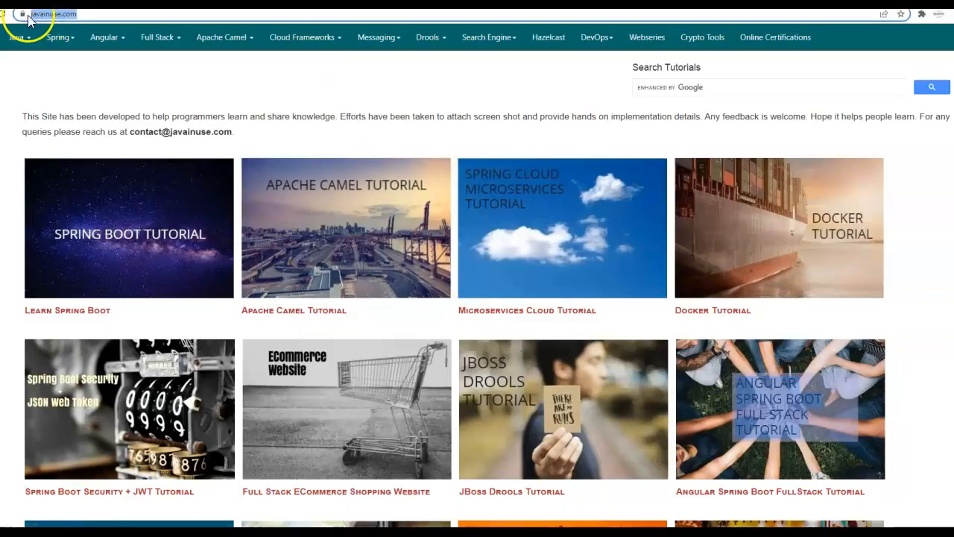
{"action": "mouse_move", "coordinate": [60, 37]}
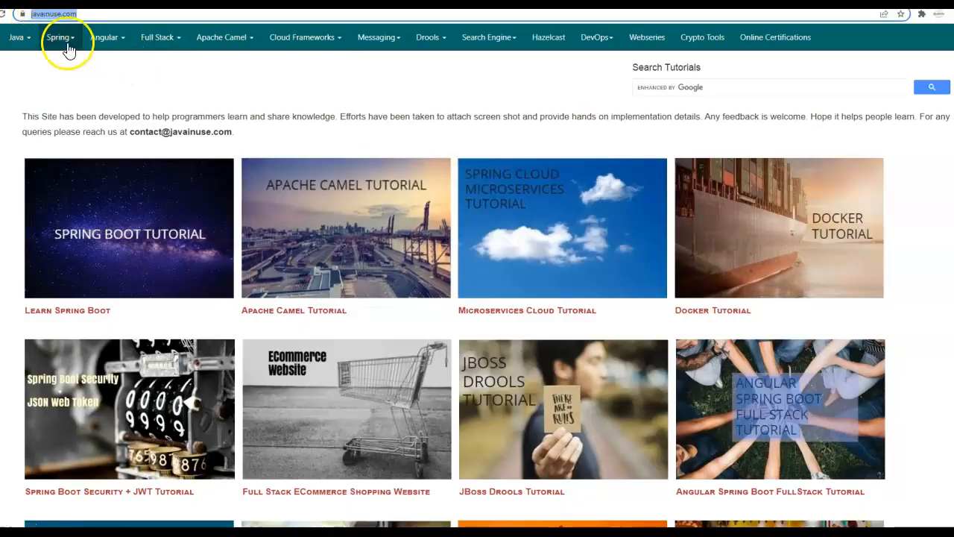
Open the Spring Boot Batch Tutorial page from the top navigation's Spring menu.
{"action": "left_click", "coordinate": [59, 37]}
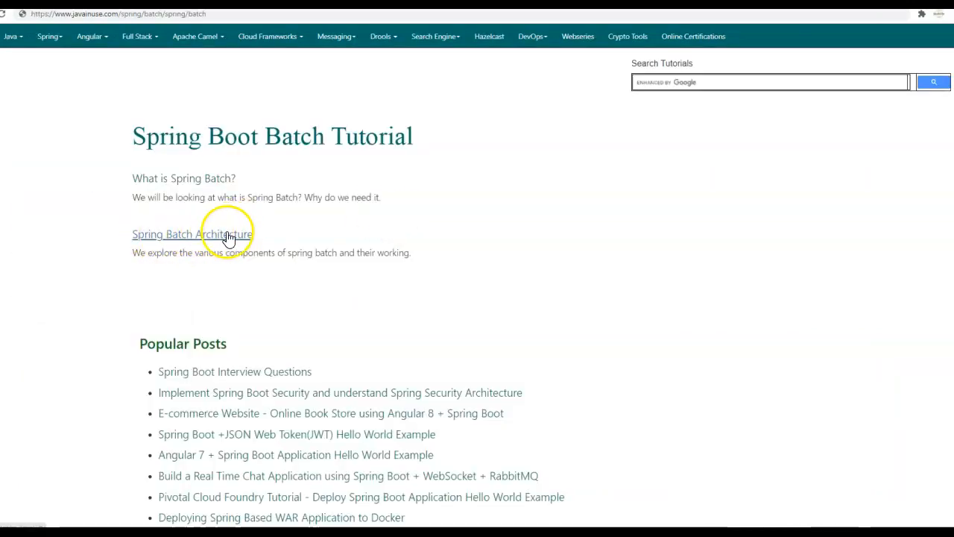
Open the Spring Batch Architecture article and highlight batch, Job and work in its definition.
{"action": "left_click", "coordinate": [190, 234]}
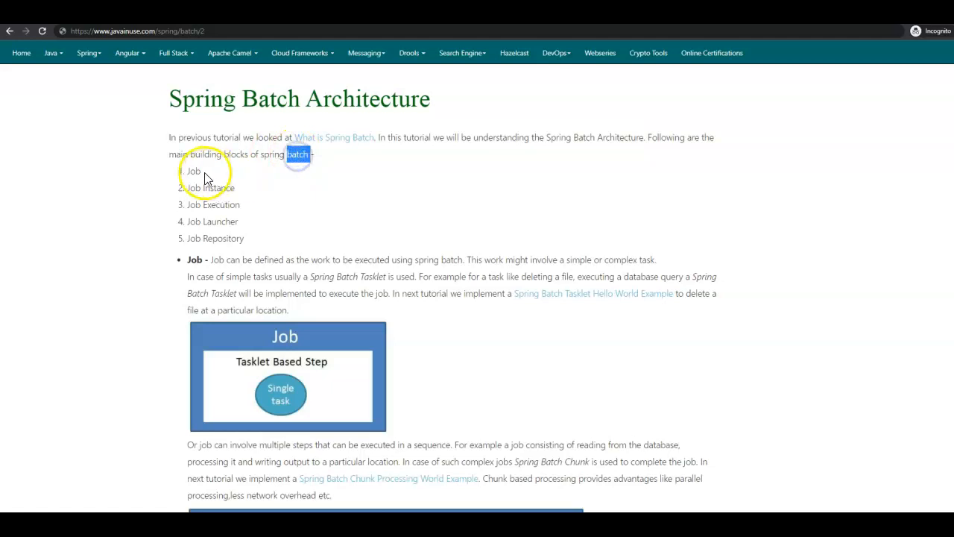
{"action": "double_click", "coordinate": [212, 204]}
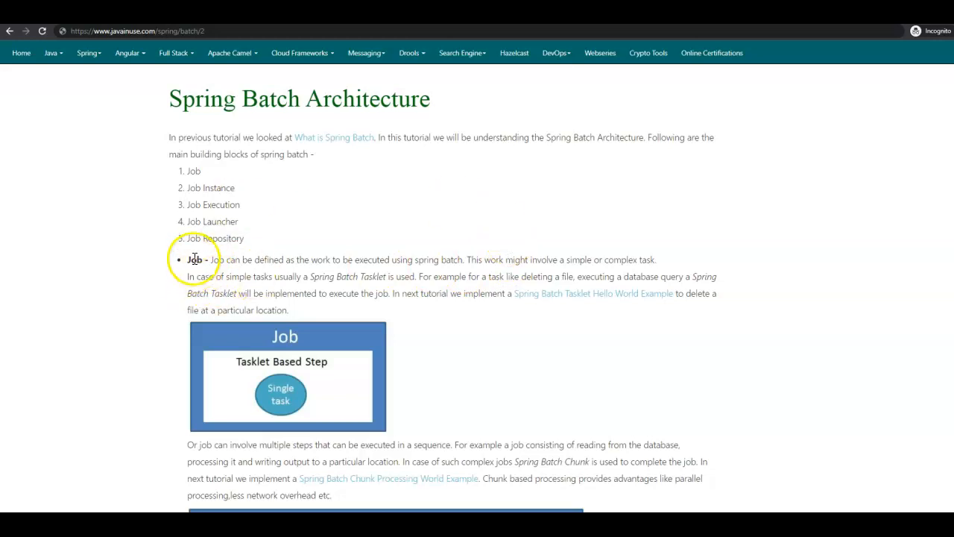
{"action": "double_click", "coordinate": [197, 260]}
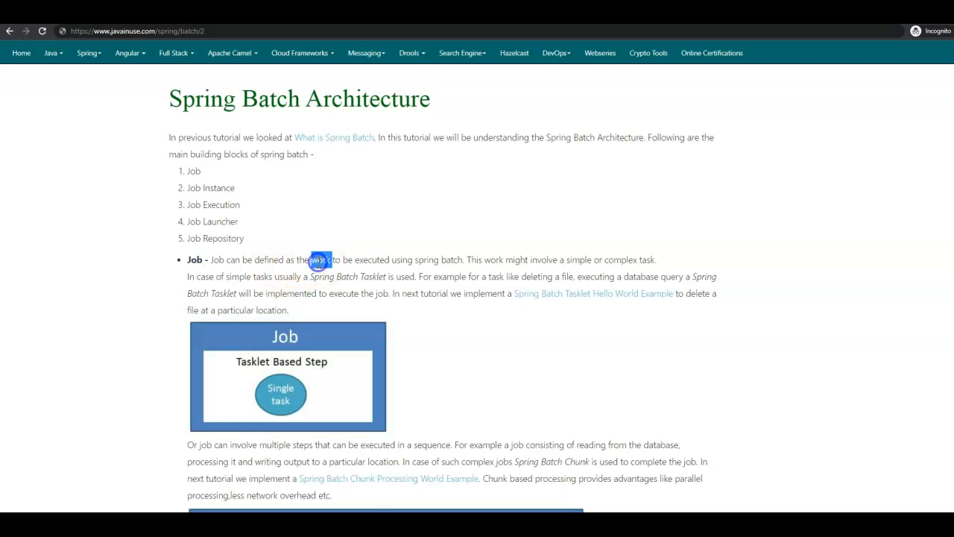
{"action": "double_click", "coordinate": [453, 259]}
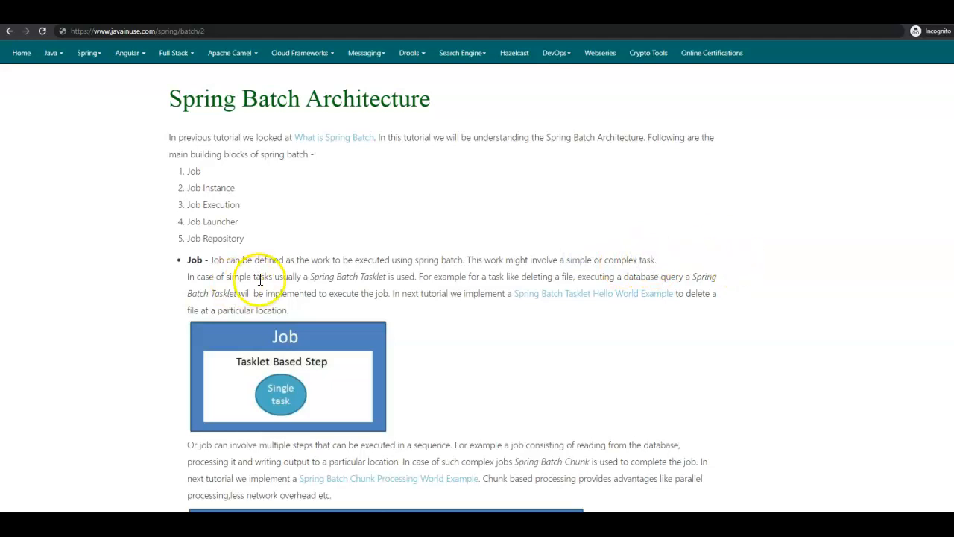
Highlight Tasklet, deleting and particular while reading the simple tasklet-based task sentence.
{"action": "double_click", "coordinate": [373, 276]}
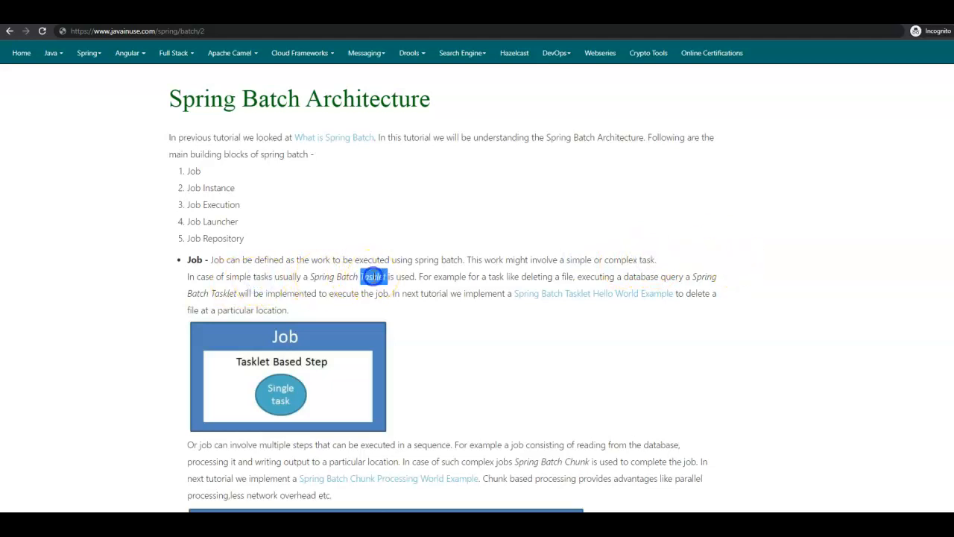
{"action": "double_click", "coordinate": [373, 276]}
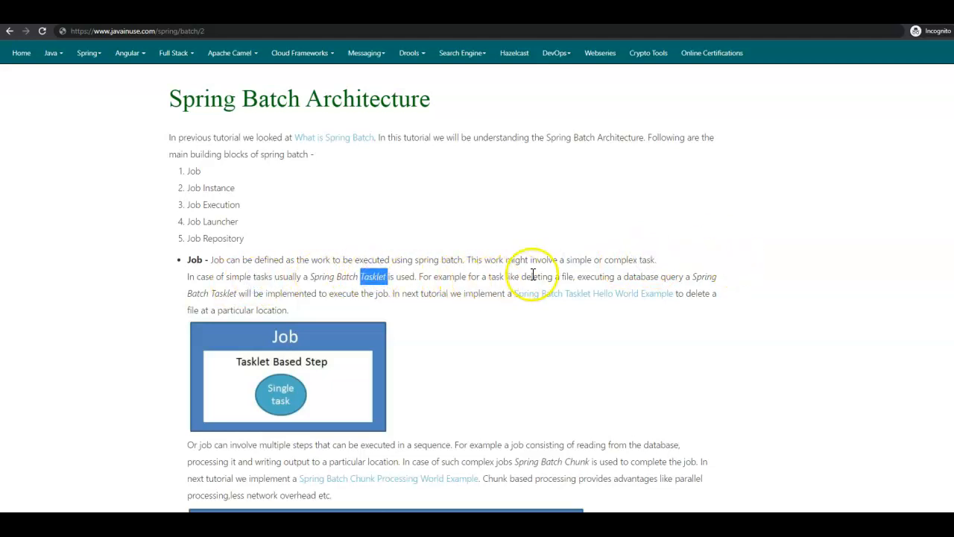
{"action": "double_click", "coordinate": [537, 276]}
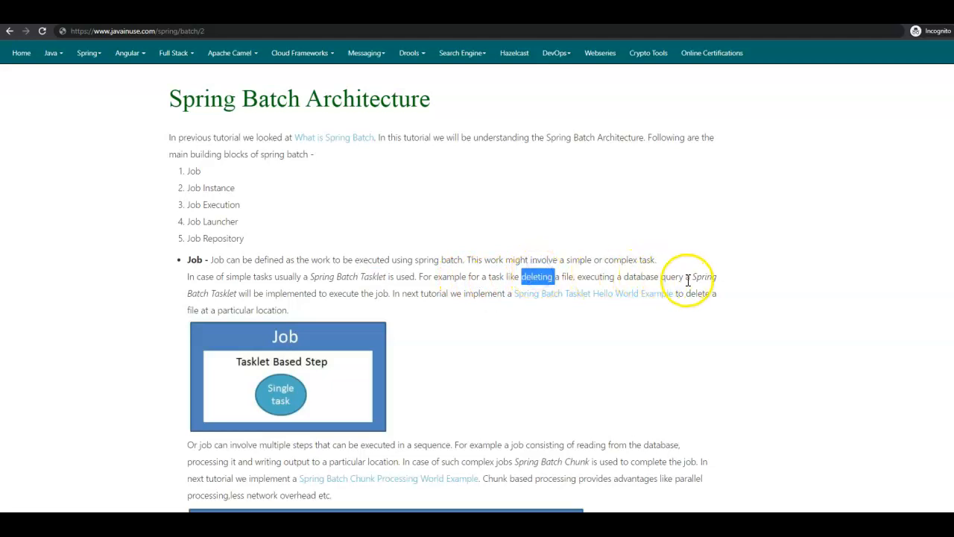
{"action": "left_click", "coordinate": [221, 291]}
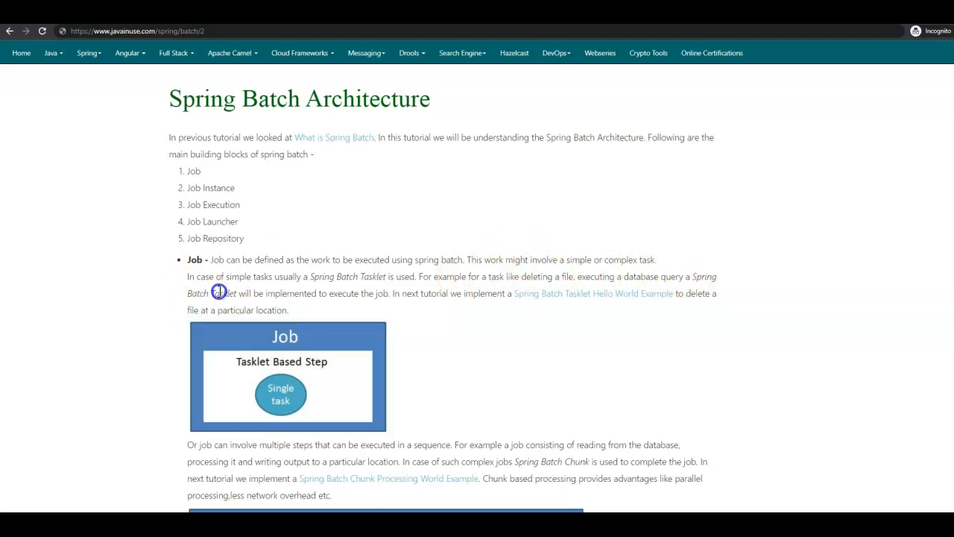
{"action": "left_click_drag", "start_coordinate": [218, 292], "coordinate": [385, 292]}
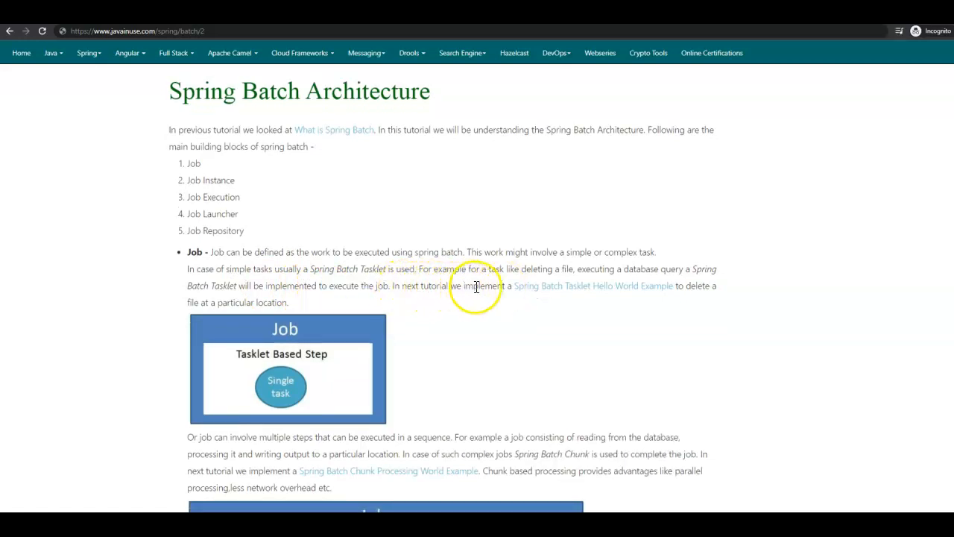
{"action": "mouse_move", "coordinate": [634, 291]}
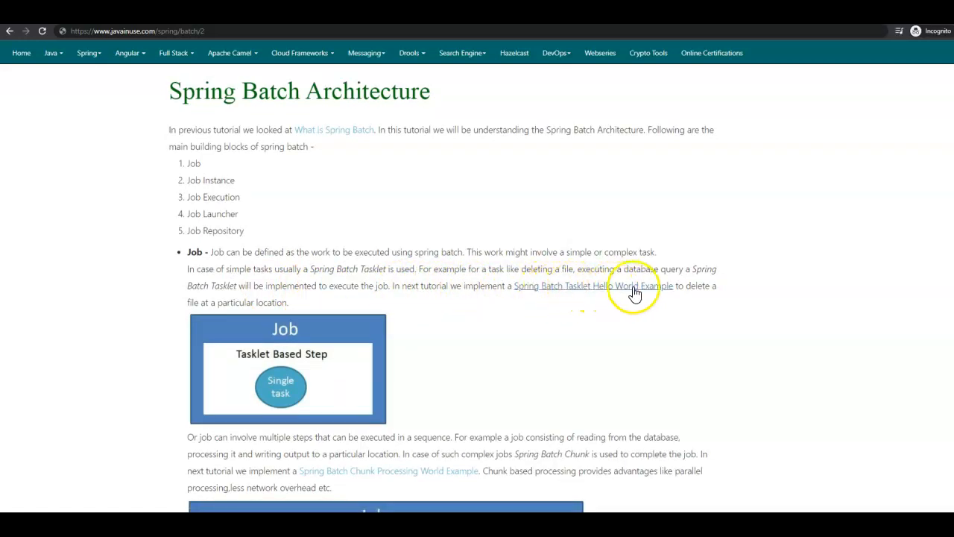
{"action": "double_click", "coordinate": [251, 301]}
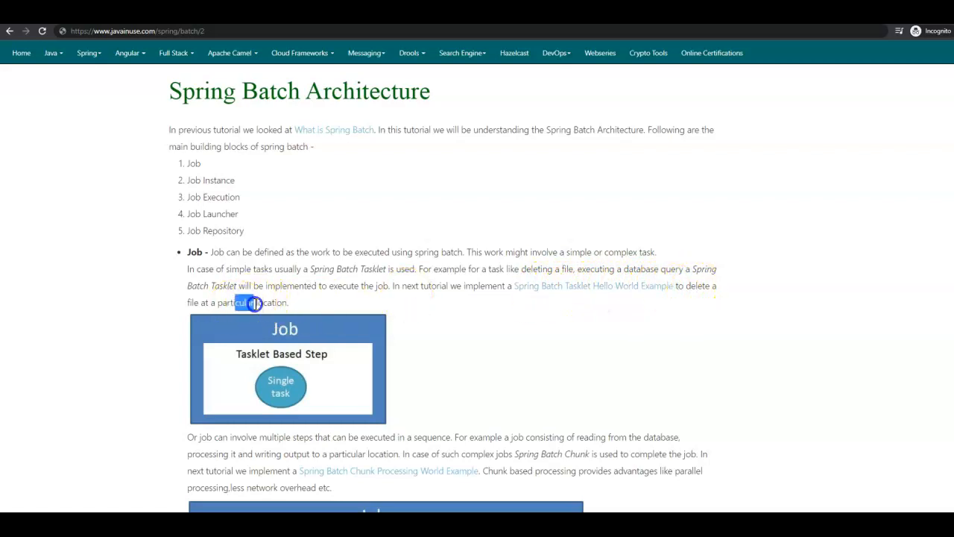
Scroll to the chunk-based Job paragraph, highlighting sequence and the chunk processing benefits.
{"action": "scroll", "scroll_direction": "down", "scroll_amount": 3}
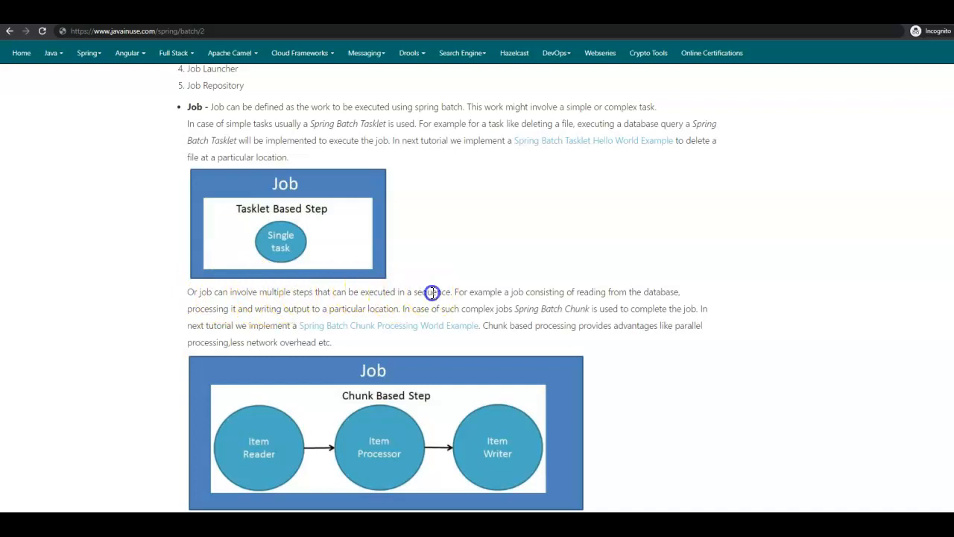
{"action": "double_click", "coordinate": [432, 291]}
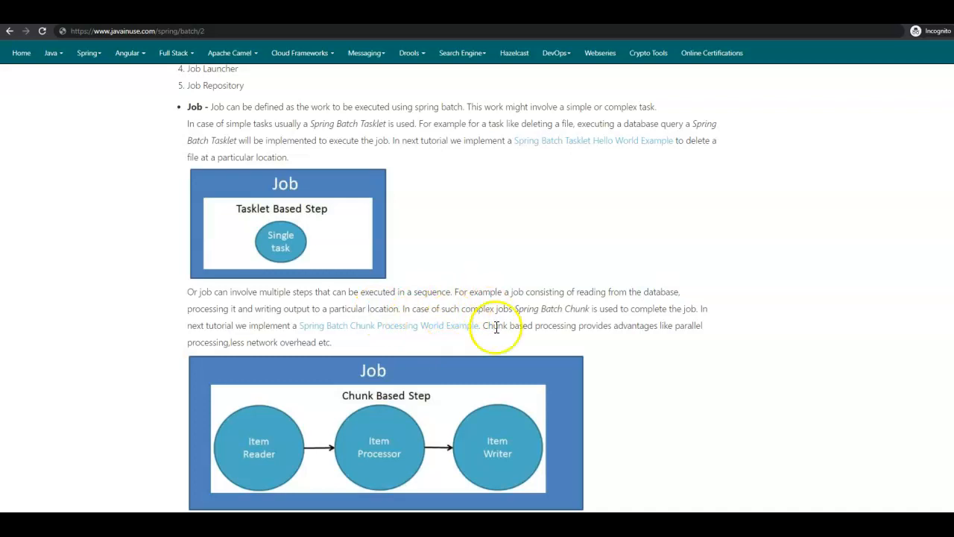
{"action": "mouse_move", "coordinate": [668, 312]}
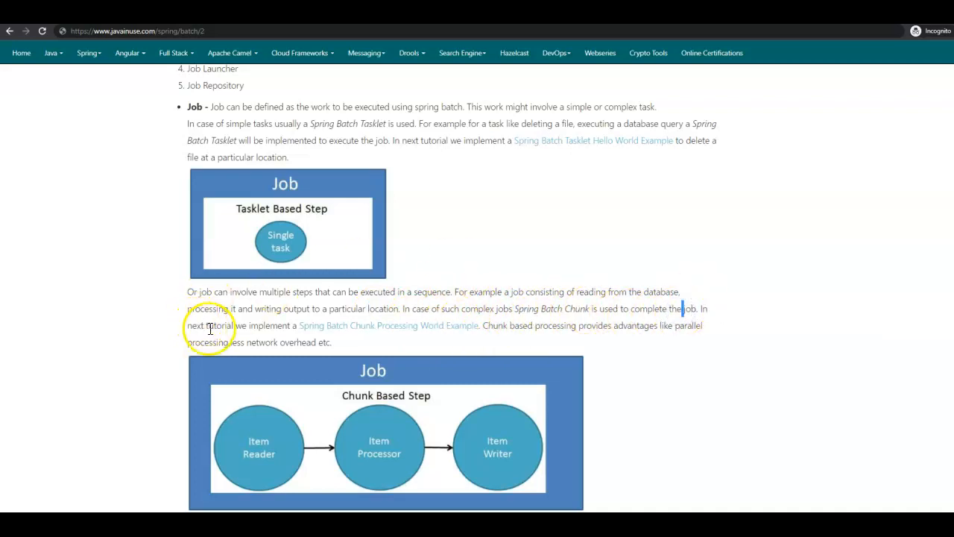
{"action": "mouse_move", "coordinate": [346, 336]}
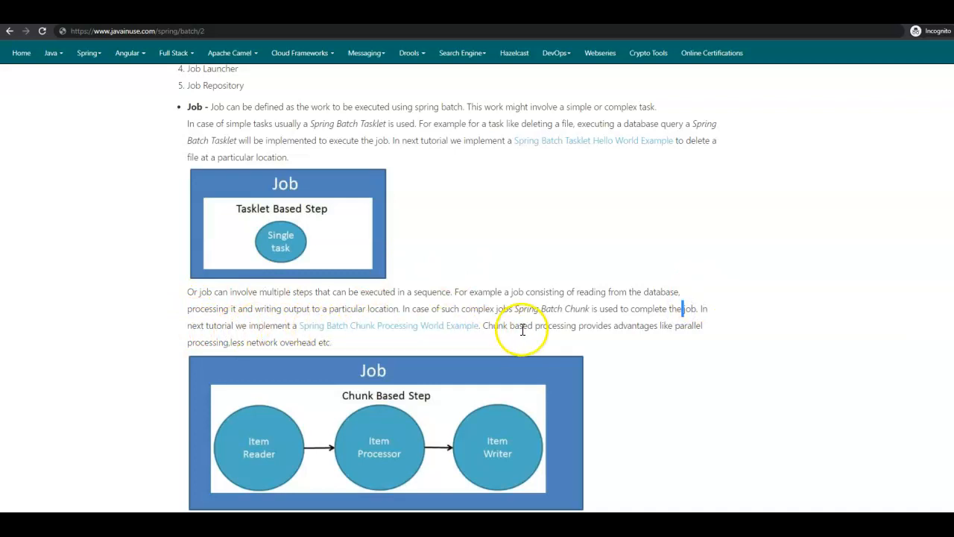
{"action": "double_click", "coordinate": [635, 325]}
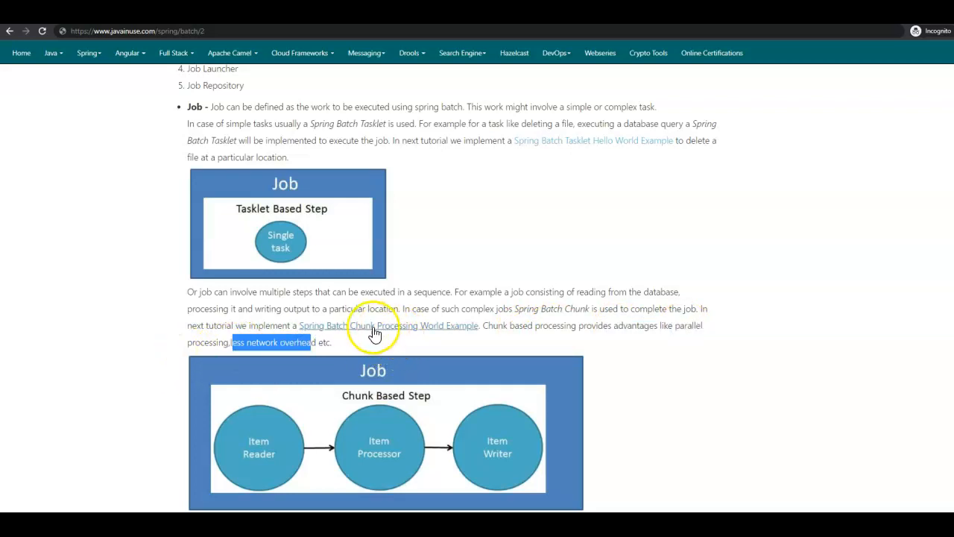
Scroll to the Job Instance section and highlight Job Instance and job while reading.
{"action": "scroll", "scroll_direction": "down", "scroll_amount": 3}
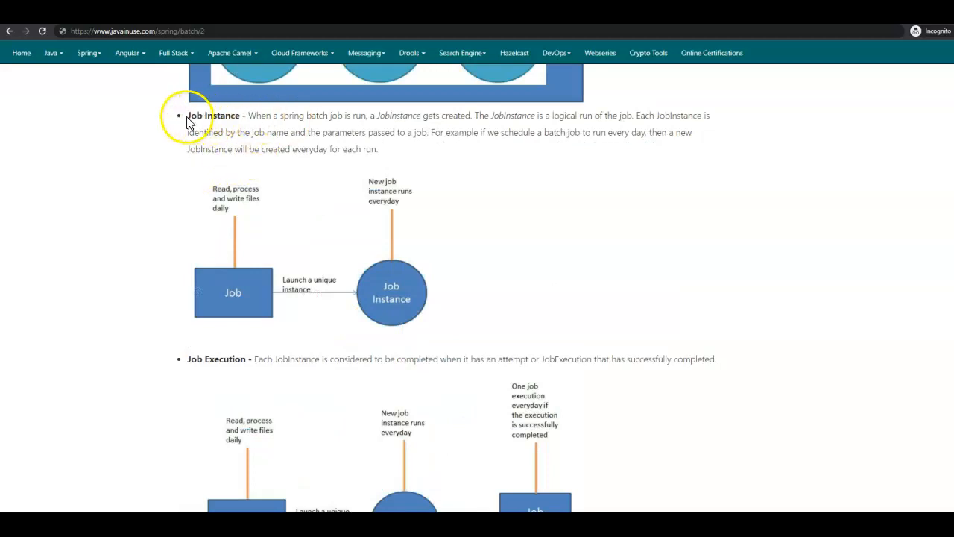
{"action": "double_click", "coordinate": [212, 116]}
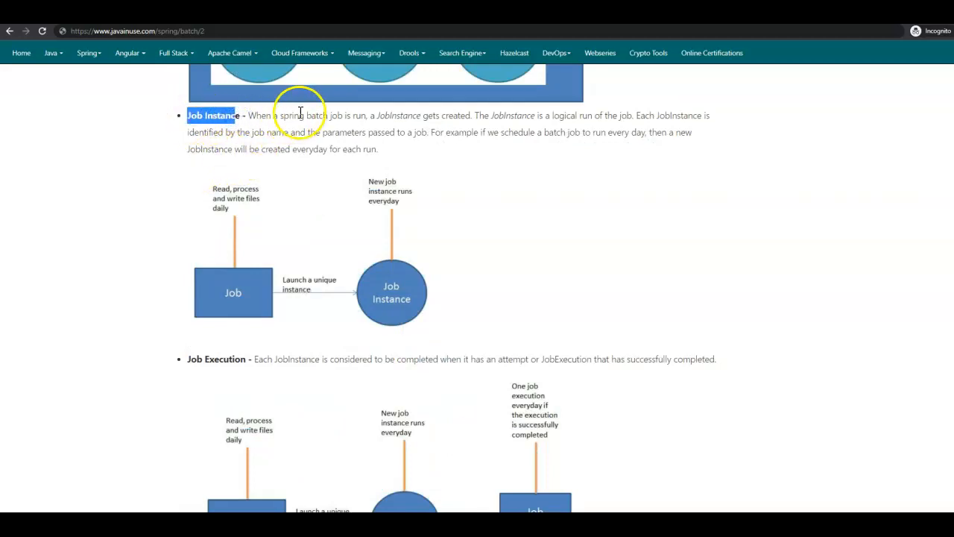
{"action": "double_click", "coordinate": [398, 117]}
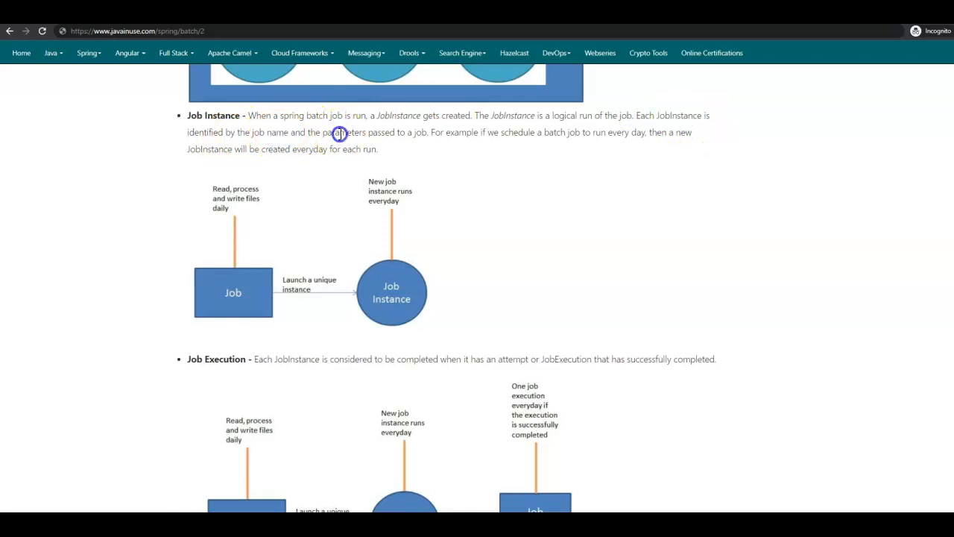
{"action": "double_click", "coordinate": [421, 131]}
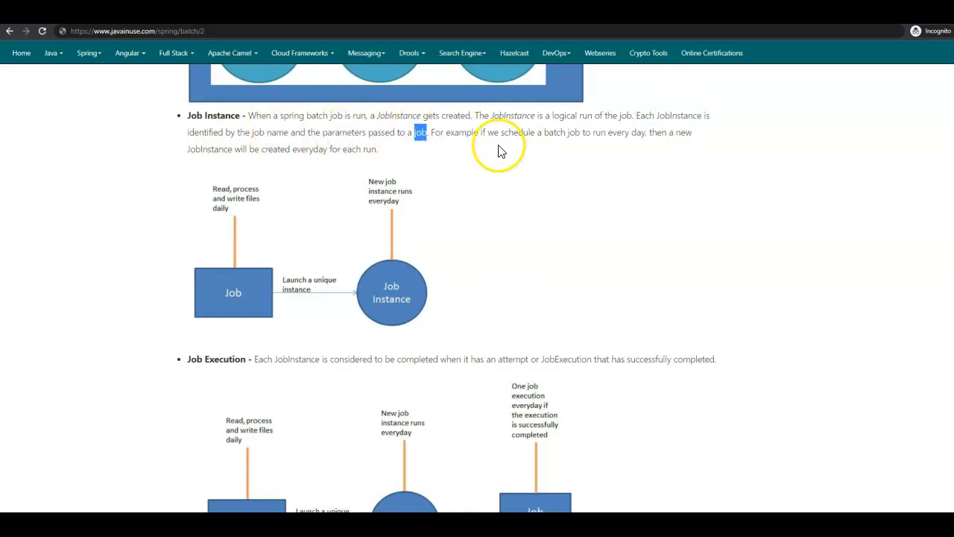
{"action": "mouse_move", "coordinate": [659, 142]}
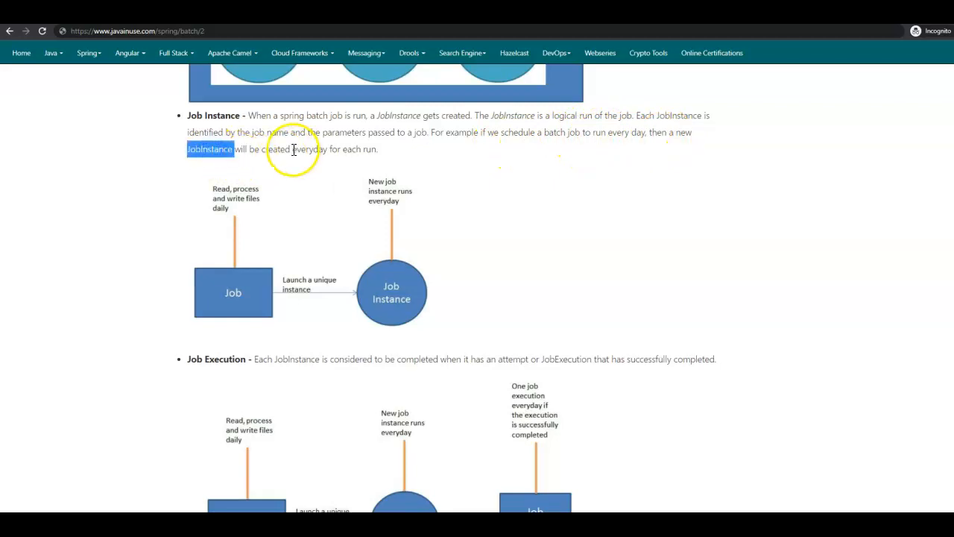
{"action": "mouse_move", "coordinate": [391, 248]}
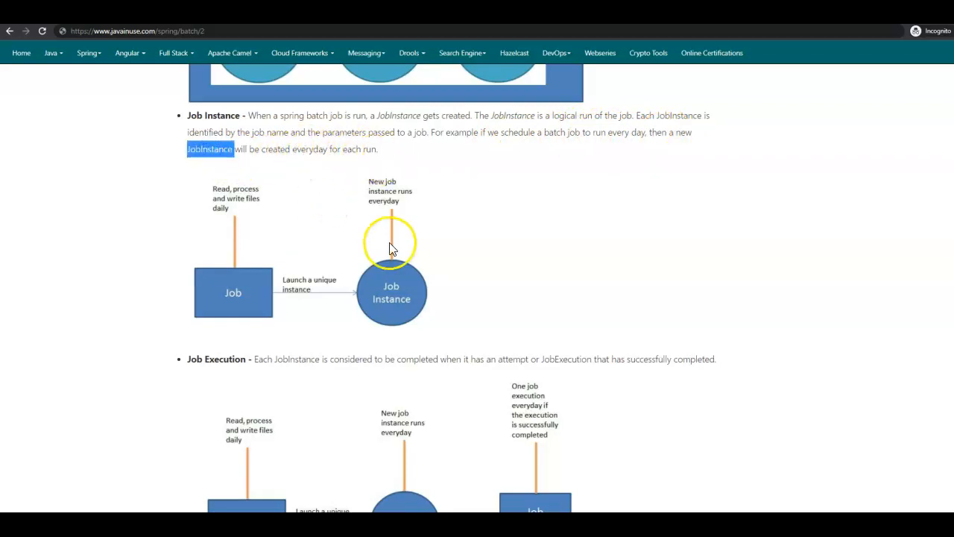
{"action": "mouse_move", "coordinate": [237, 287]}
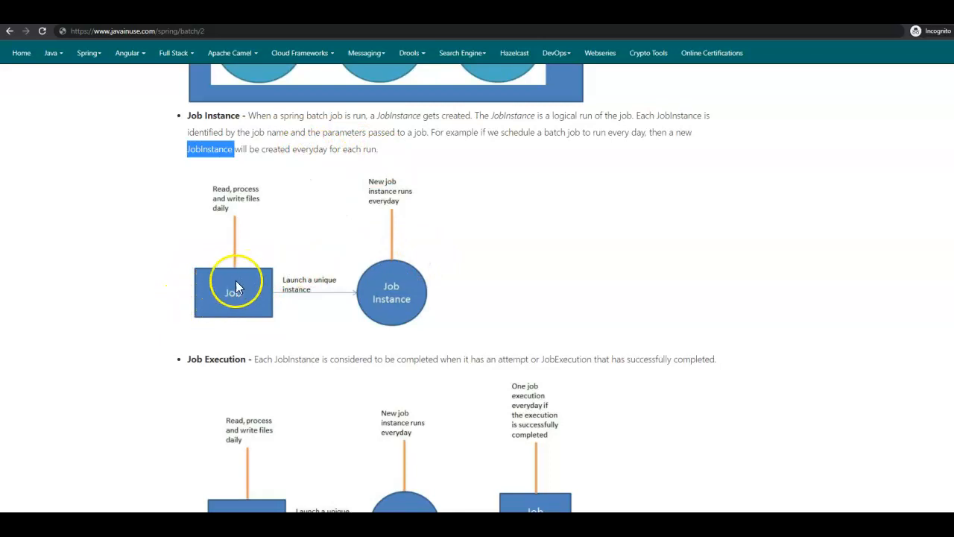
{"action": "mouse_move", "coordinate": [212, 211]}
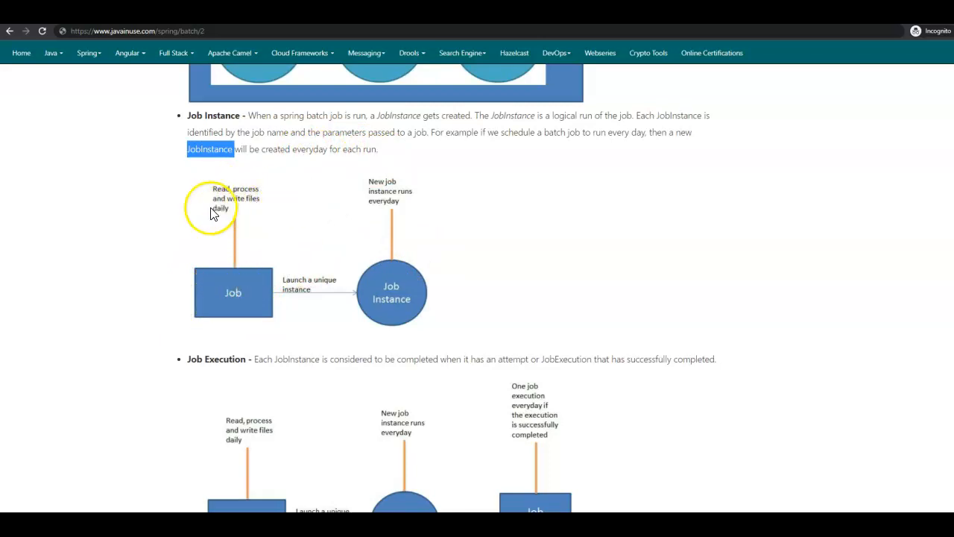
{"action": "mouse_move", "coordinate": [409, 216]}
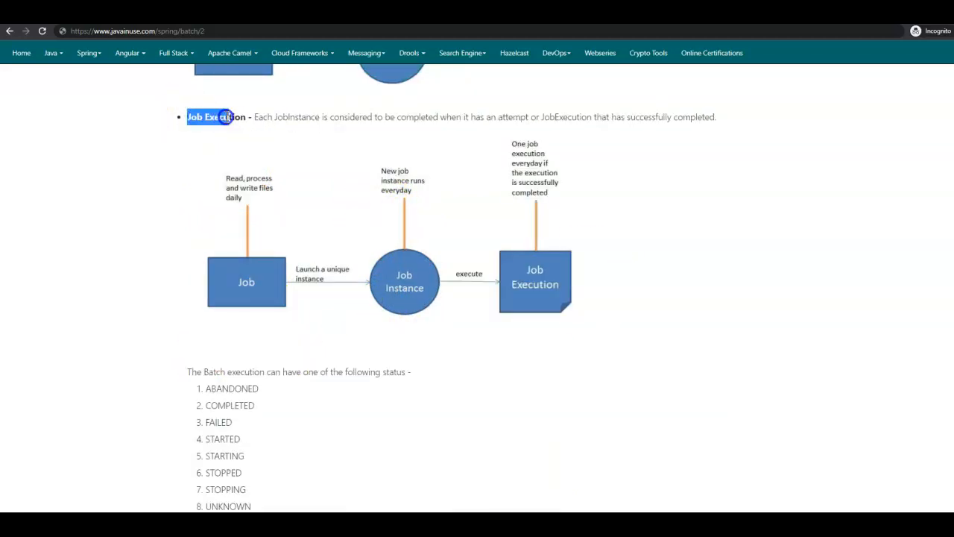
{"action": "double_click", "coordinate": [292, 116]}
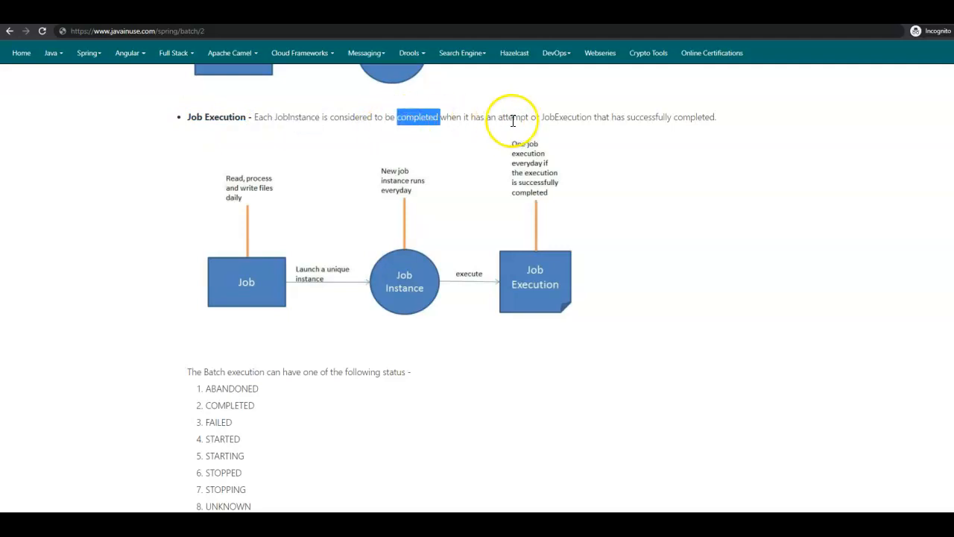
{"action": "double_click", "coordinate": [567, 116]}
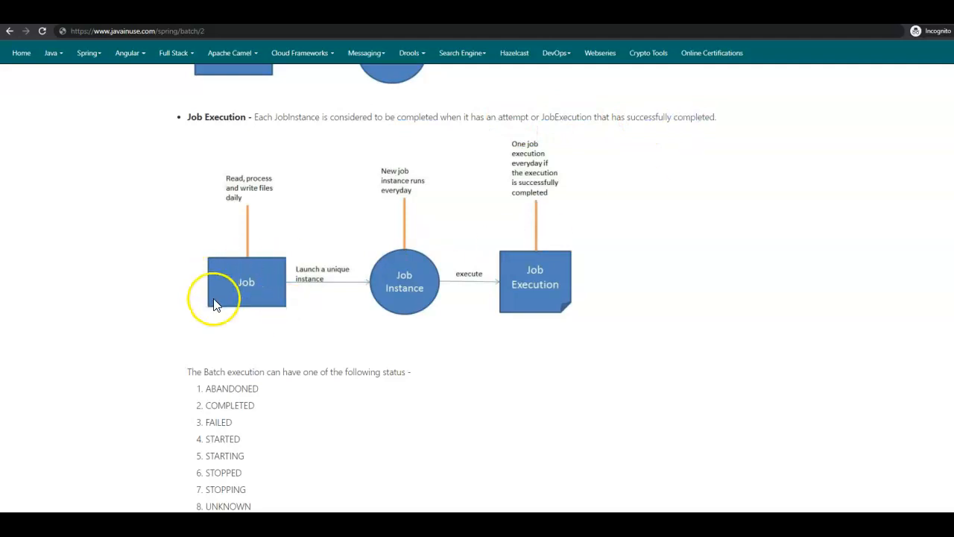
{"action": "mouse_move", "coordinate": [240, 185]}
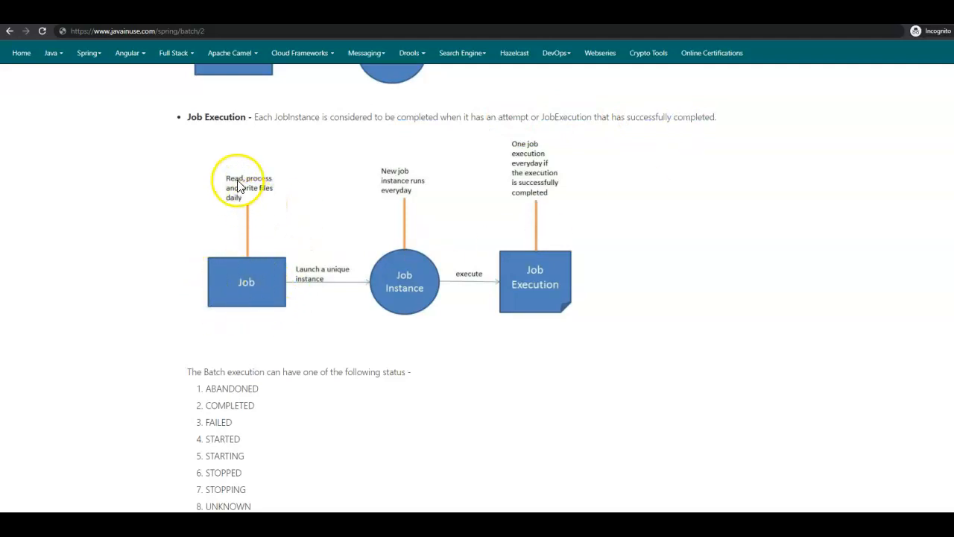
{"action": "mouse_move", "coordinate": [214, 286]}
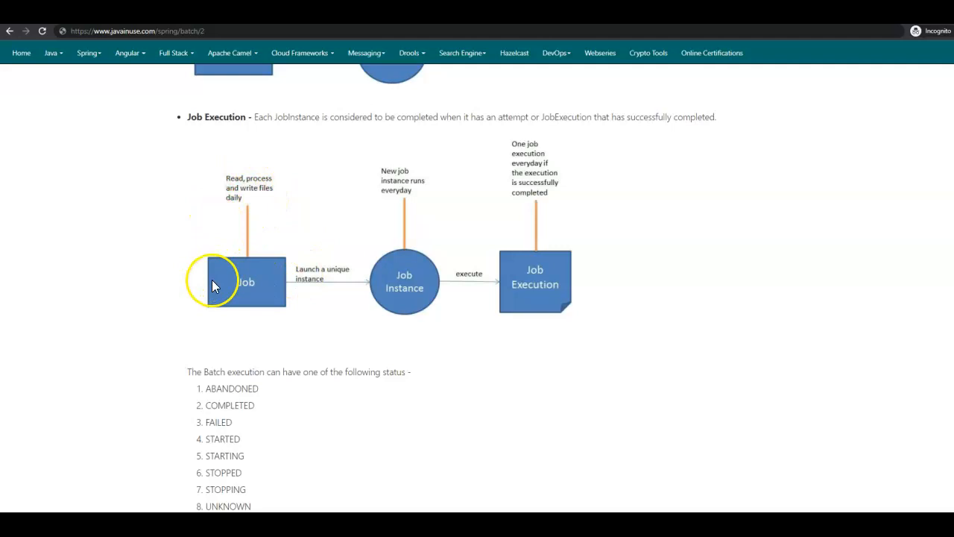
{"action": "mouse_move", "coordinate": [408, 313]}
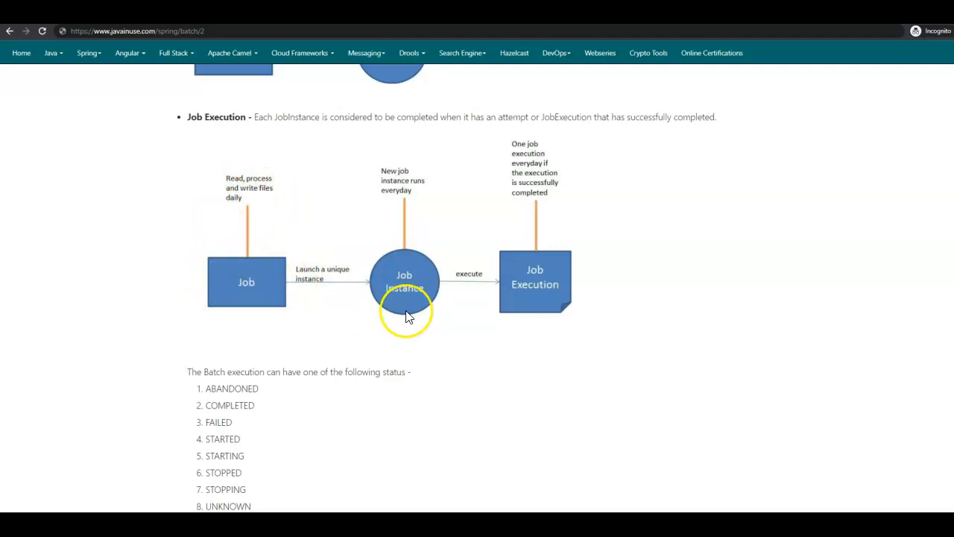
{"action": "mouse_move", "coordinate": [414, 313]}
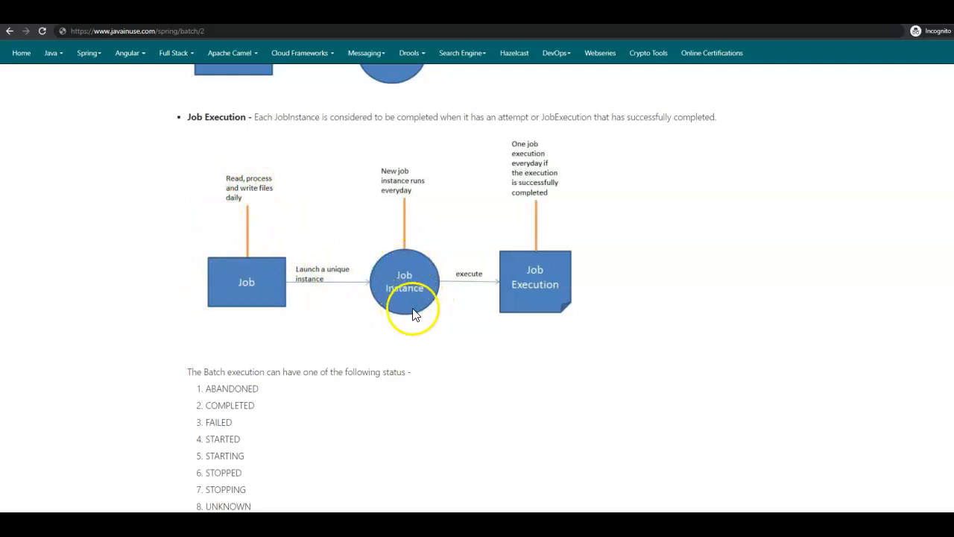
{"action": "mouse_move", "coordinate": [430, 290]}
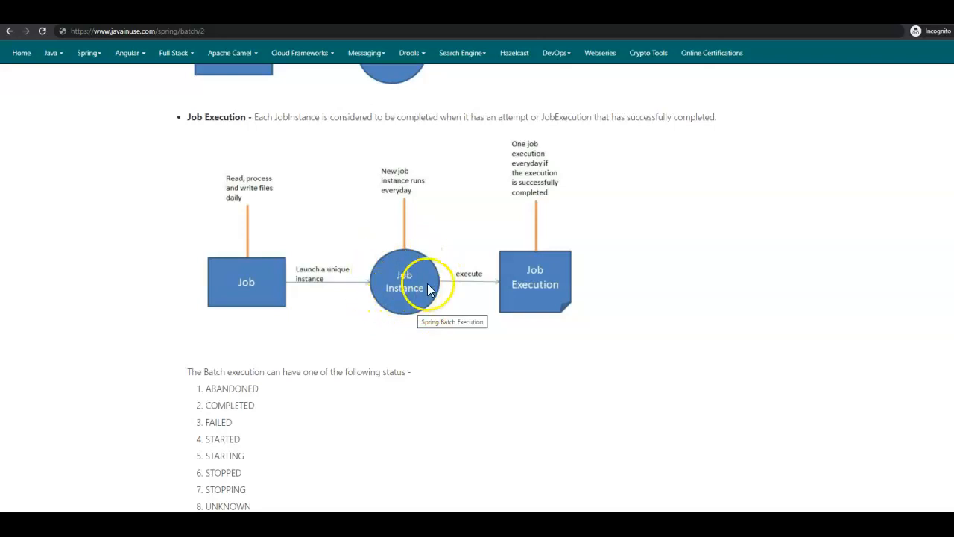
{"action": "mouse_move", "coordinate": [584, 319]}
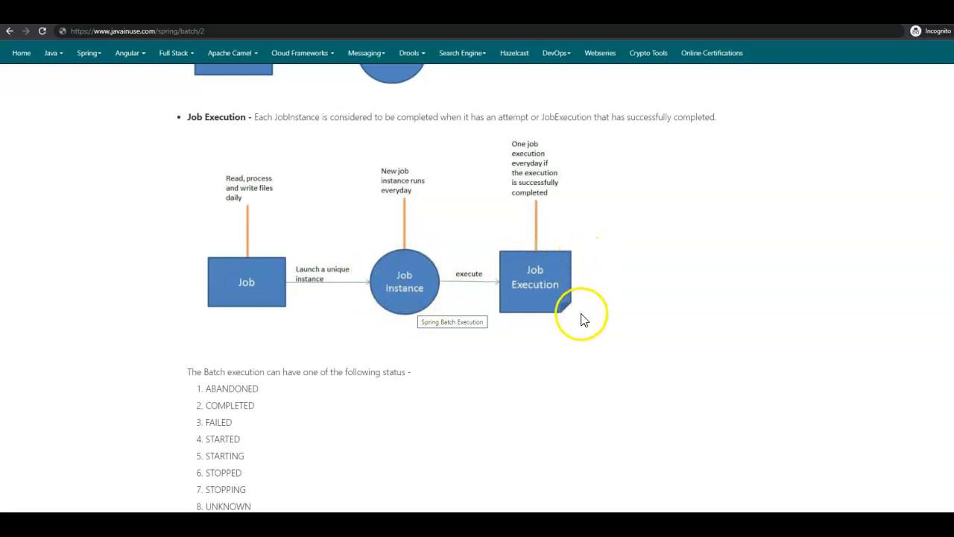
{"action": "mouse_move", "coordinate": [531, 157]}
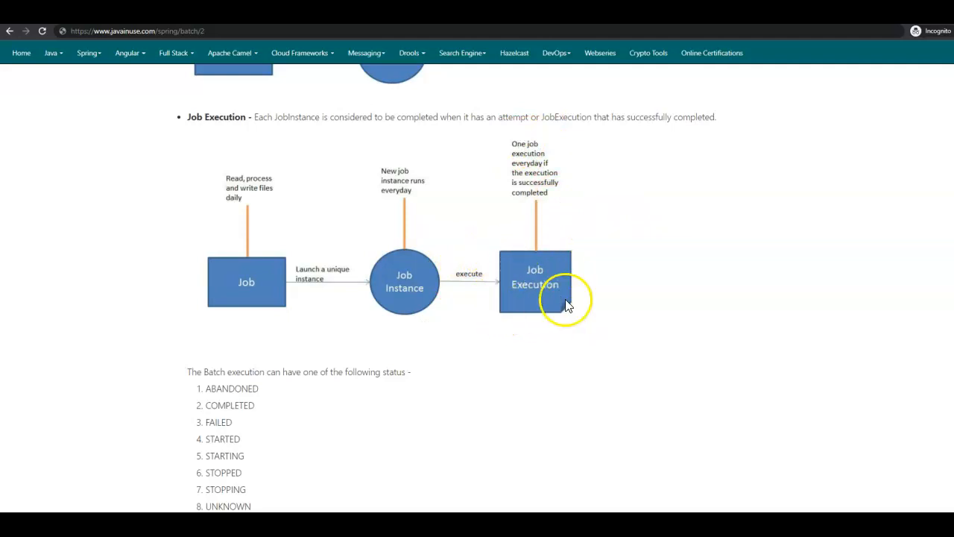
{"action": "mouse_move", "coordinate": [386, 263]}
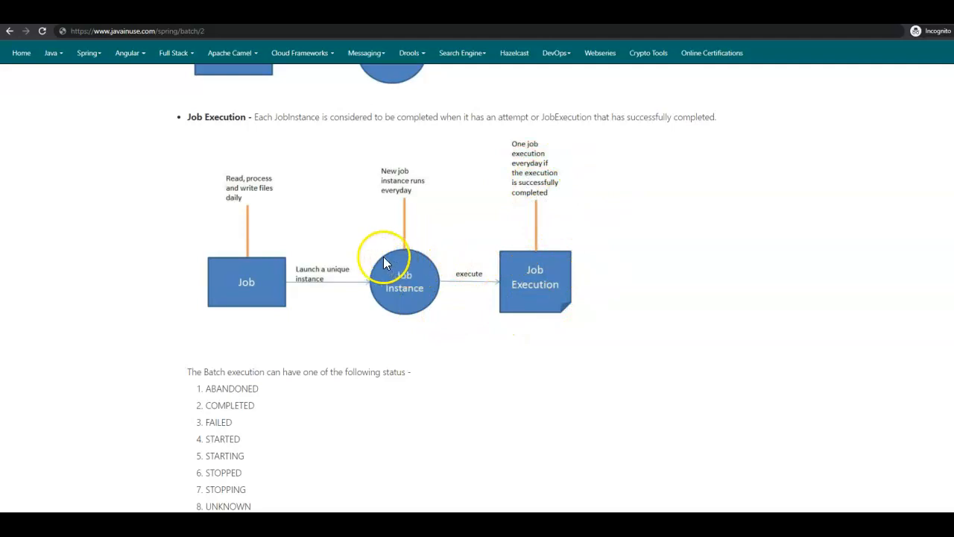
{"action": "mouse_move", "coordinate": [492, 277]}
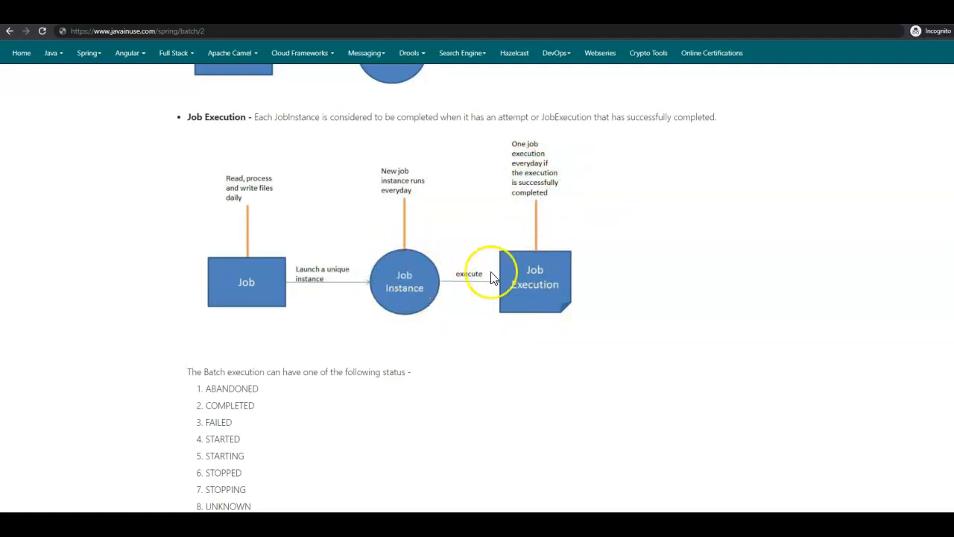
{"action": "mouse_move", "coordinate": [574, 278]}
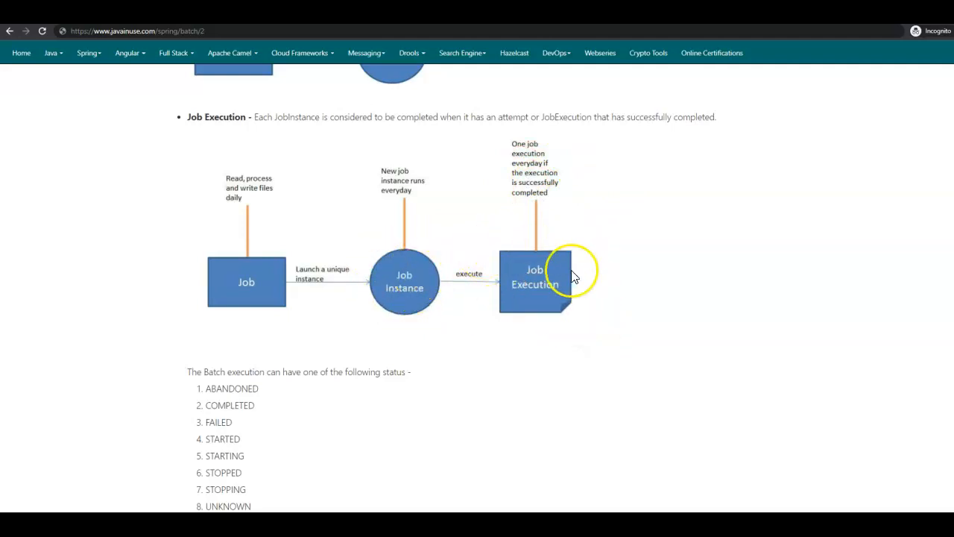
{"action": "mouse_move", "coordinate": [572, 240]}
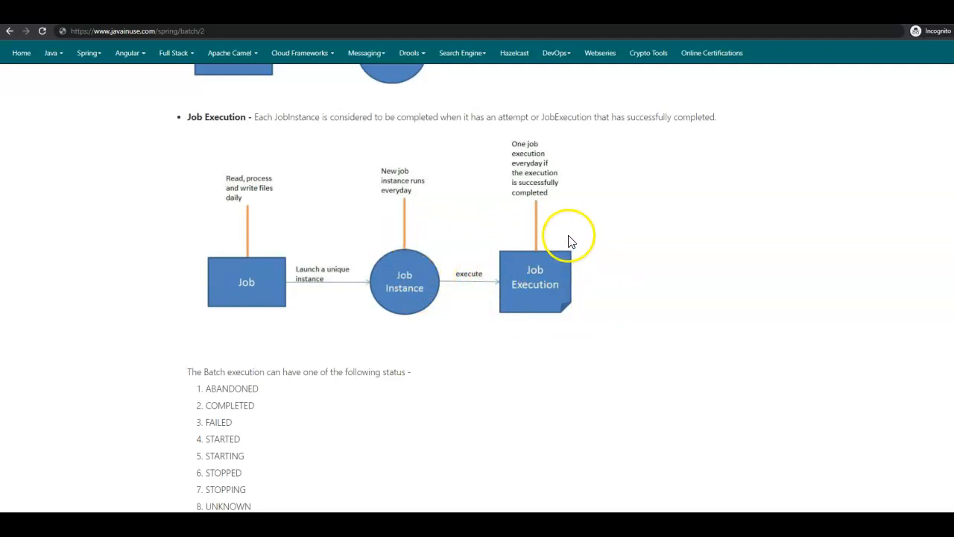
{"action": "mouse_move", "coordinate": [247, 376]}
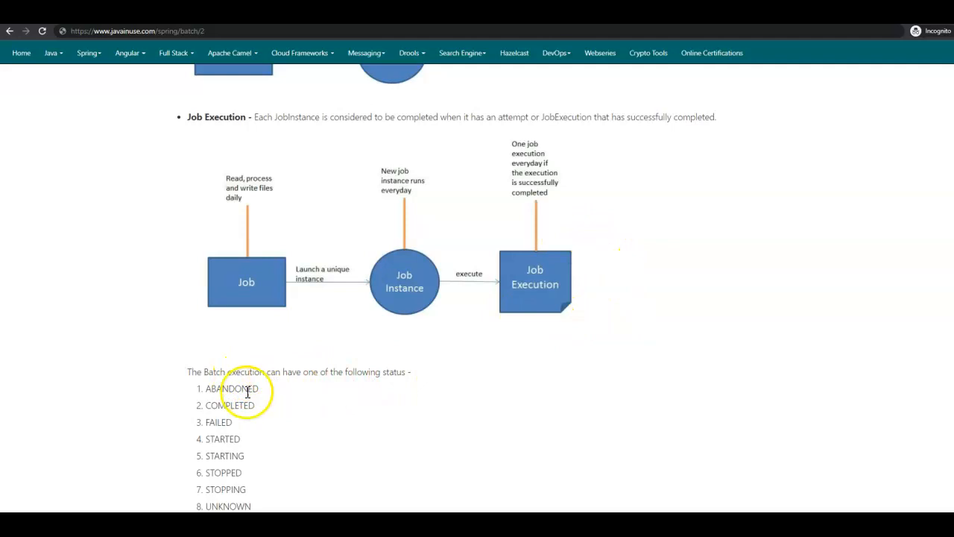
{"action": "double_click", "coordinate": [230, 406]}
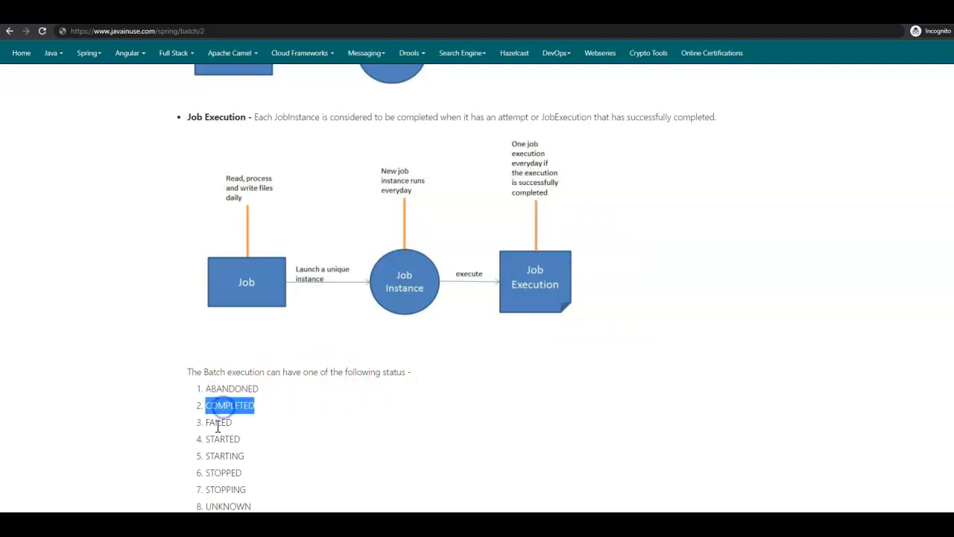
{"action": "double_click", "coordinate": [224, 472]}
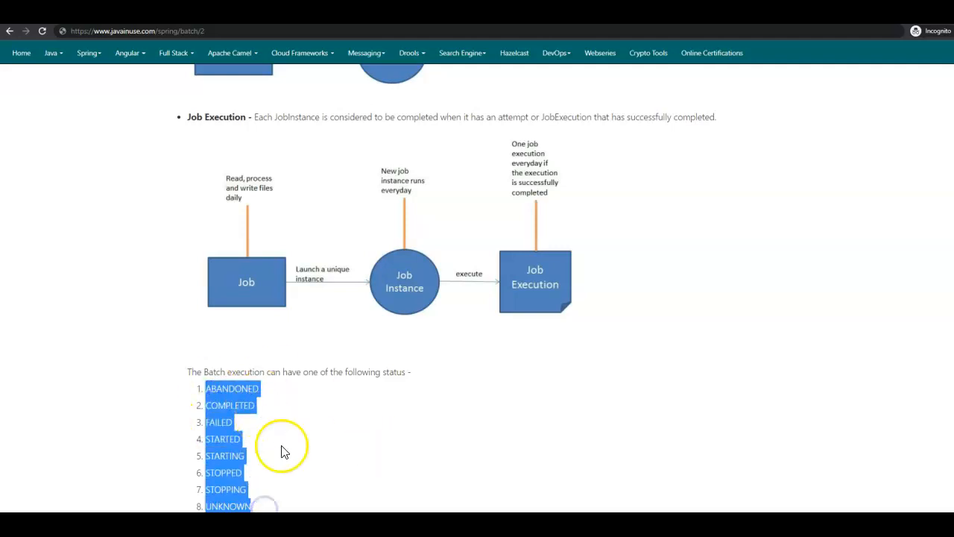
Scroll to the JobLauncher bullet, highlight the JobParameters line, then reveal the launch flow diagram.
{"action": "scroll", "scroll_direction": "down", "scroll_amount": 3}
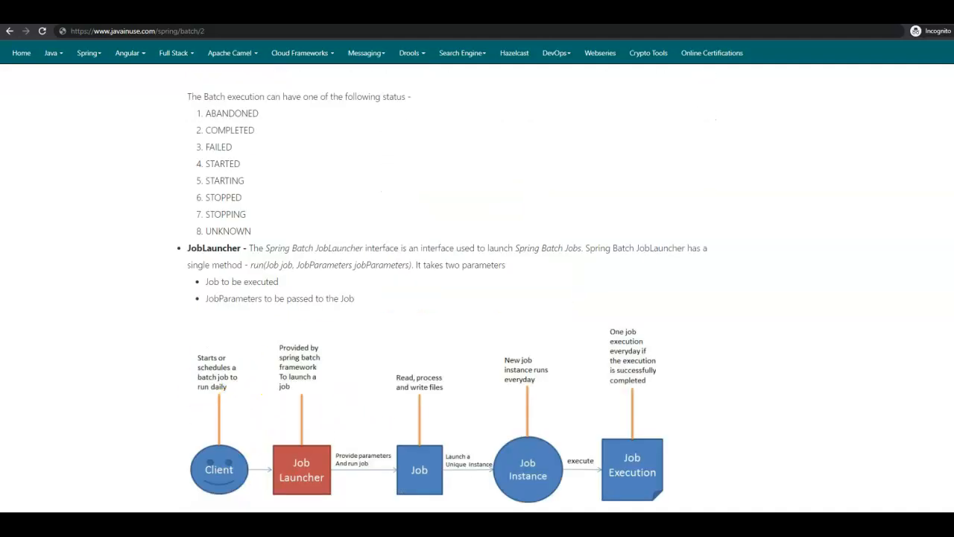
{"action": "double_click", "coordinate": [214, 247]}
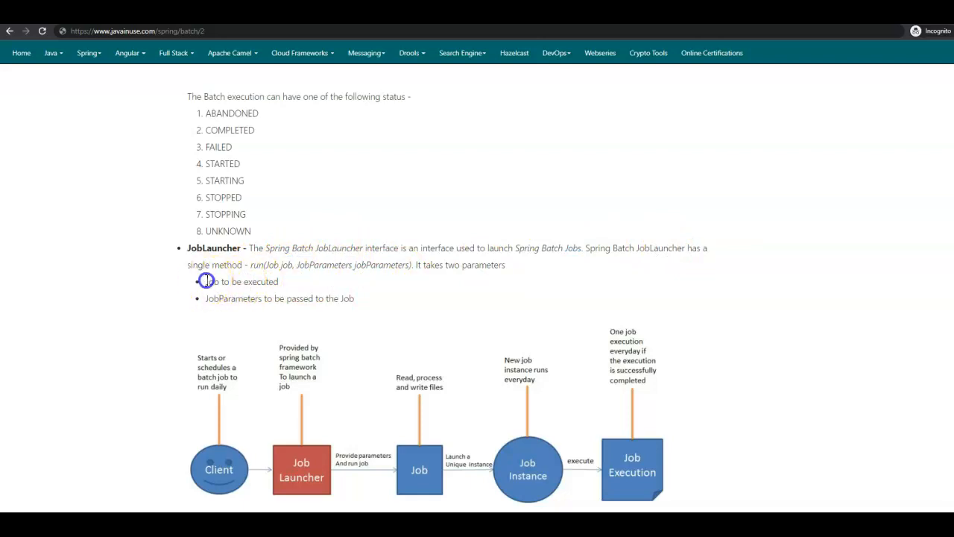
{"action": "double_click", "coordinate": [233, 298]}
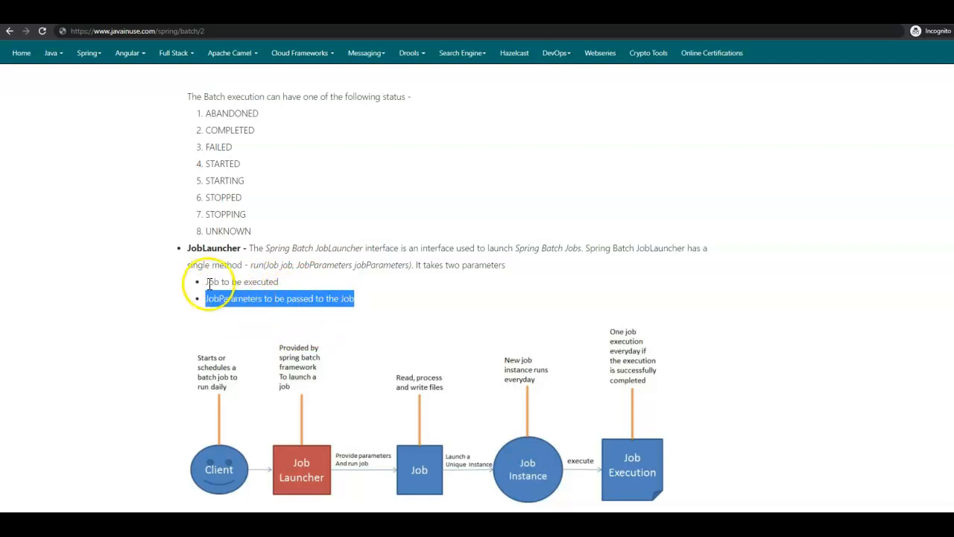
{"action": "scroll", "scroll_direction": "down", "scroll_amount": 3}
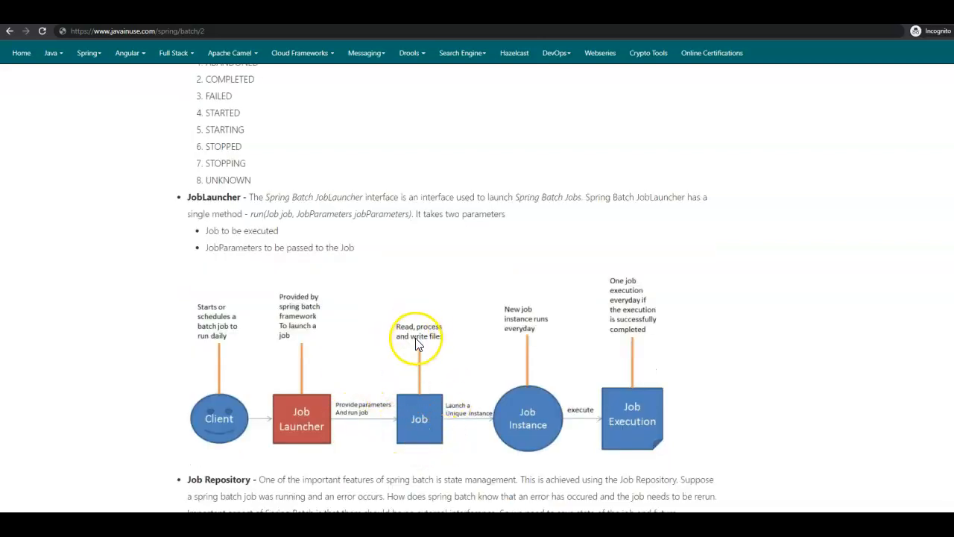
{"action": "mouse_move", "coordinate": [459, 365]}
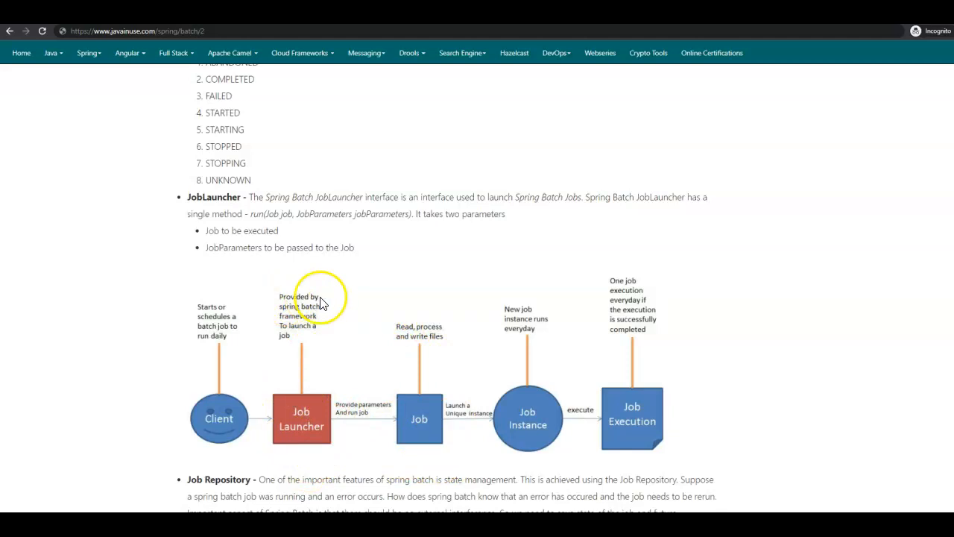
{"action": "mouse_move", "coordinate": [286, 346]}
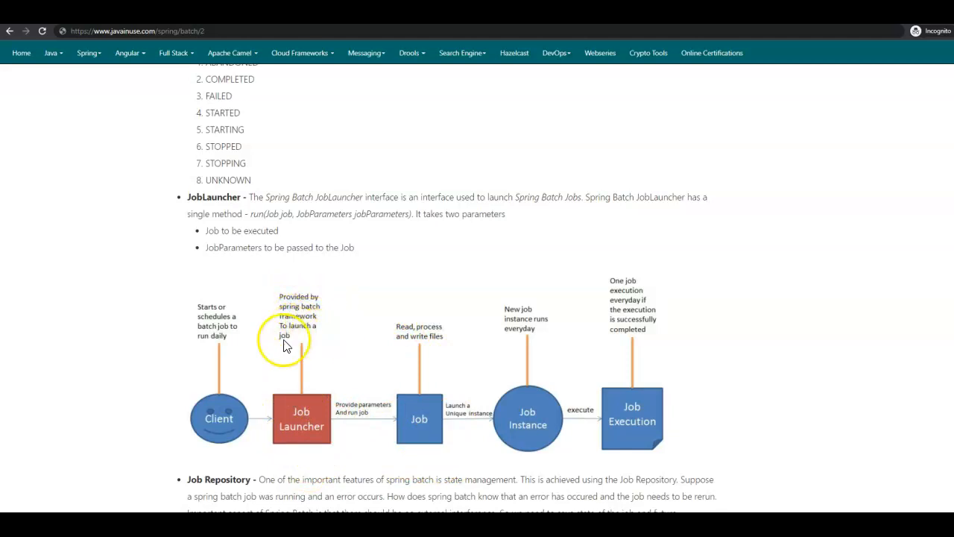
{"action": "mouse_move", "coordinate": [352, 409]}
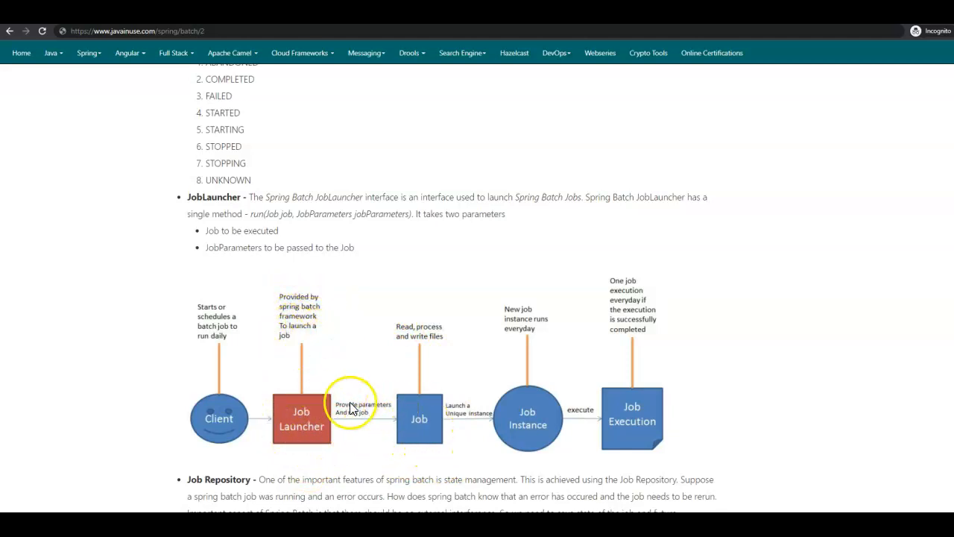
{"action": "mouse_move", "coordinate": [433, 395]}
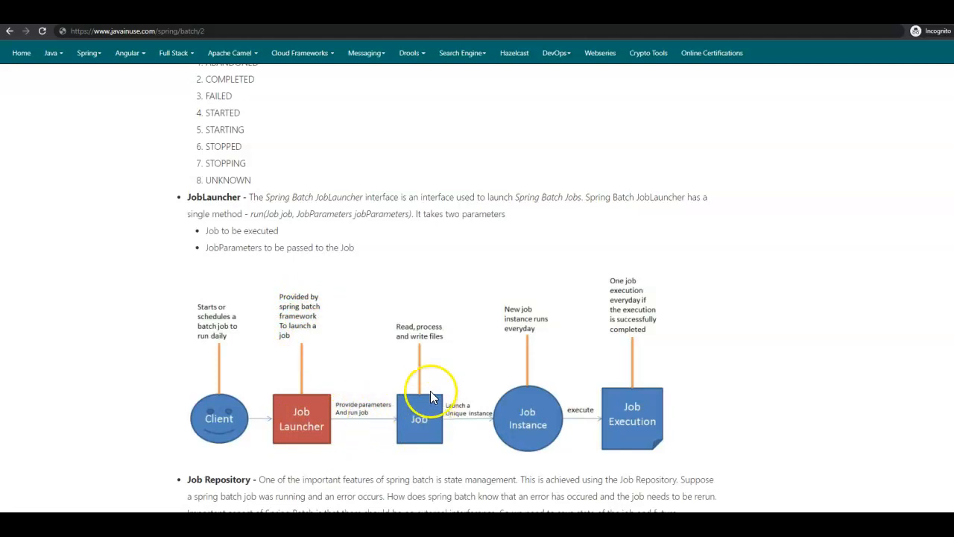
{"action": "mouse_move", "coordinate": [408, 369]}
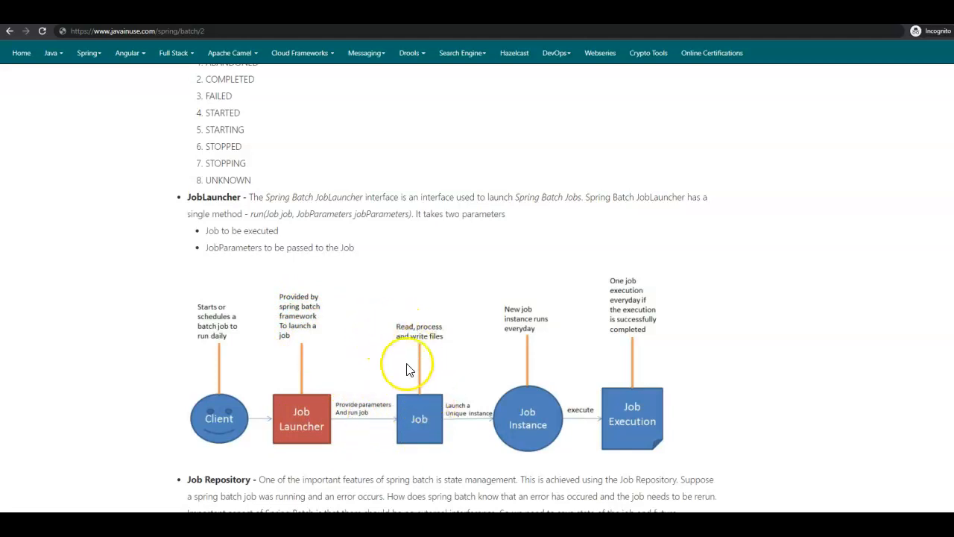
{"action": "mouse_move", "coordinate": [419, 346]}
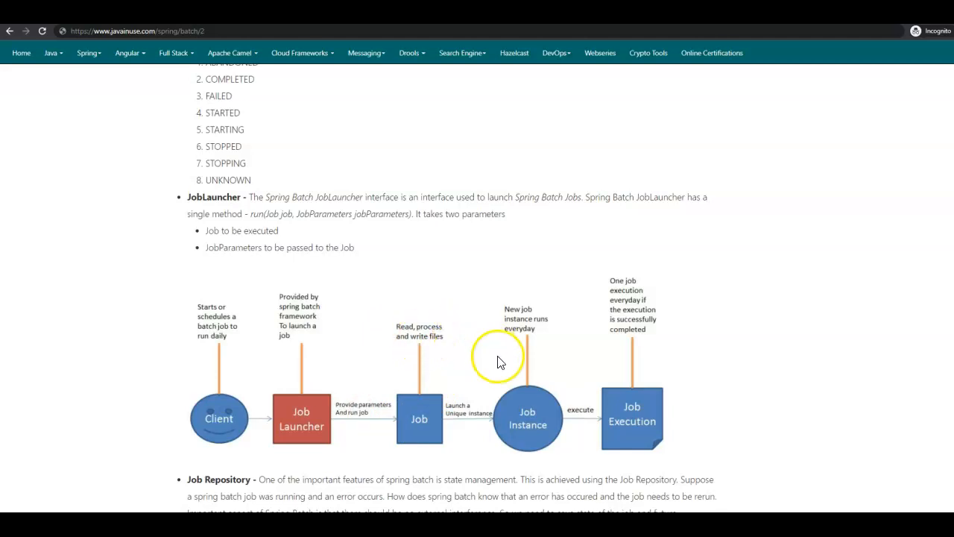
{"action": "mouse_move", "coordinate": [418, 379]}
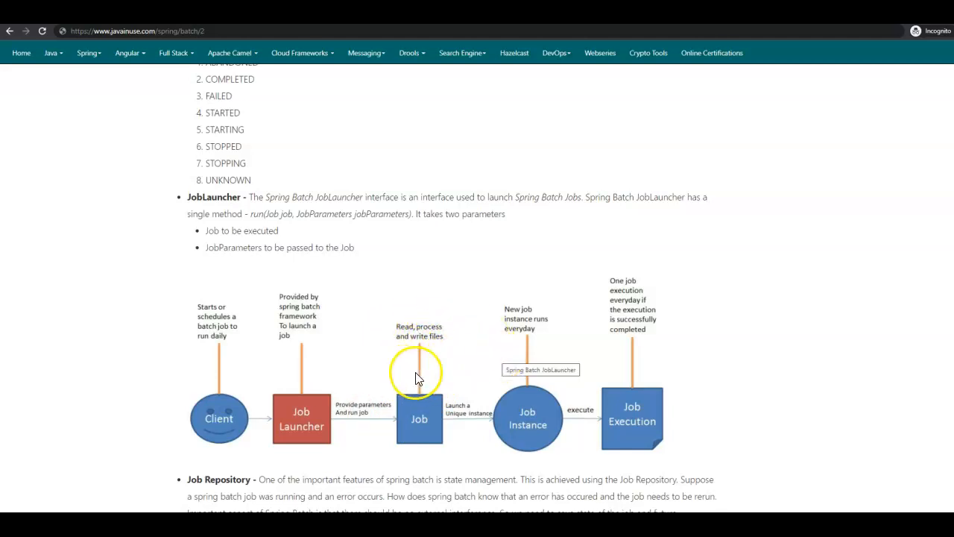
{"action": "mouse_move", "coordinate": [355, 416]}
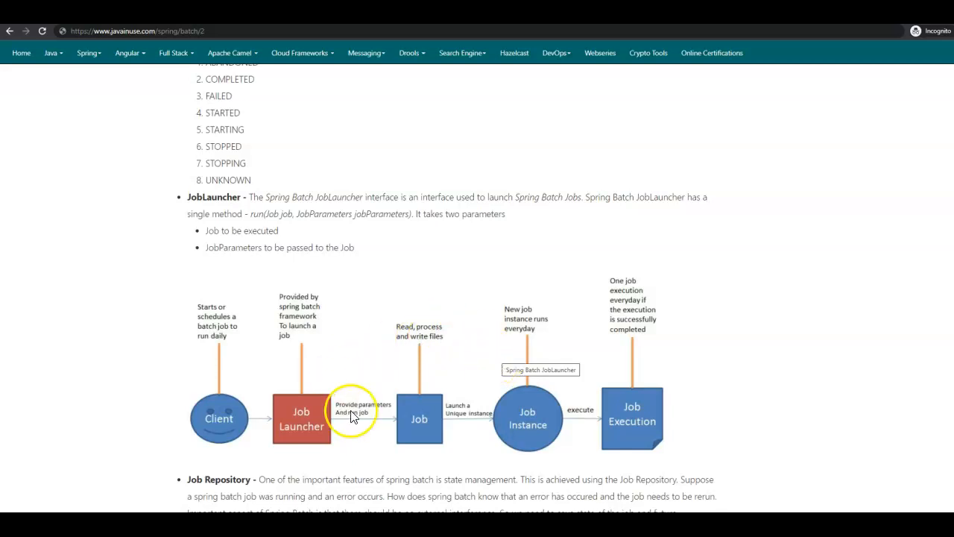
{"action": "mouse_move", "coordinate": [447, 421]}
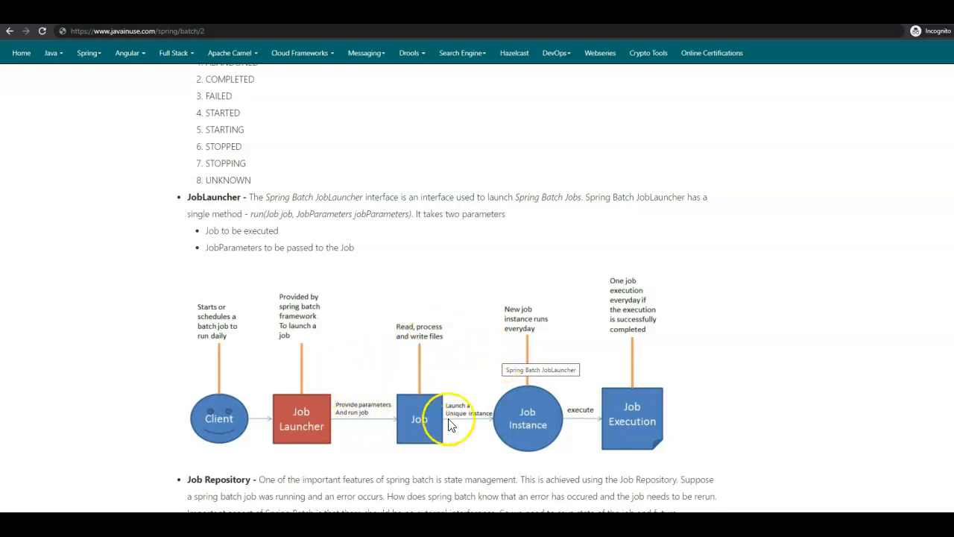
Highlight Job Repository and external interference, then scroll to the Batch Job Repository diagram.
{"action": "scroll", "scroll_direction": "down", "scroll_amount": 3}
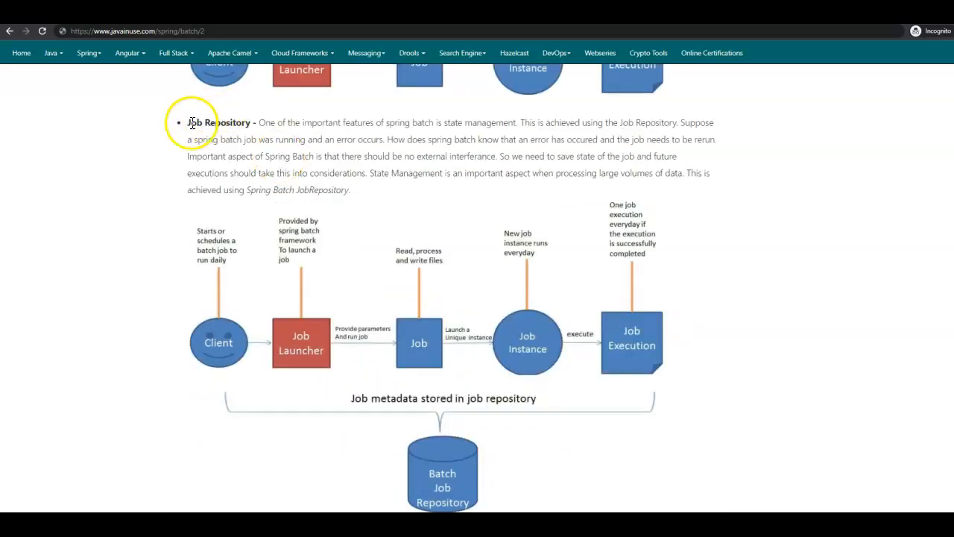
{"action": "double_click", "coordinate": [218, 122]}
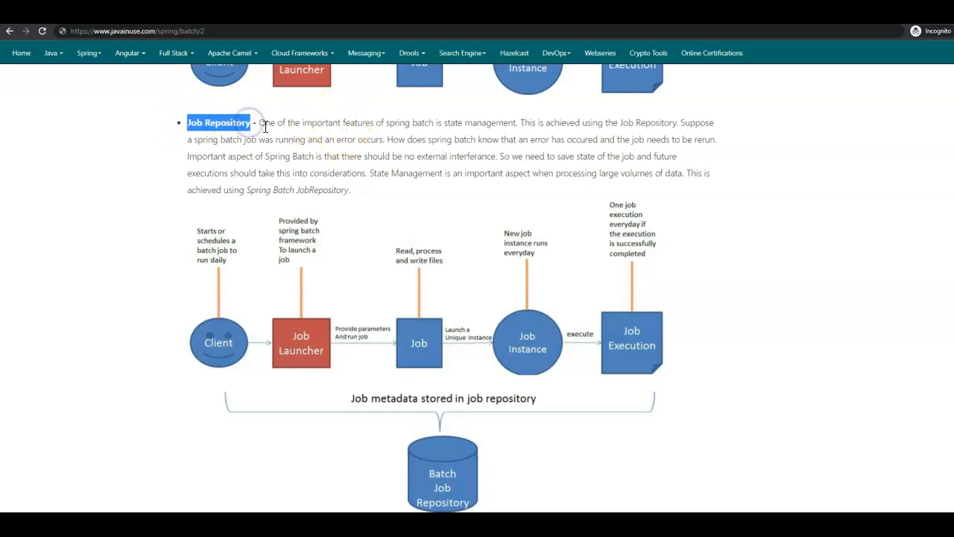
{"action": "mouse_move", "coordinate": [361, 122]}
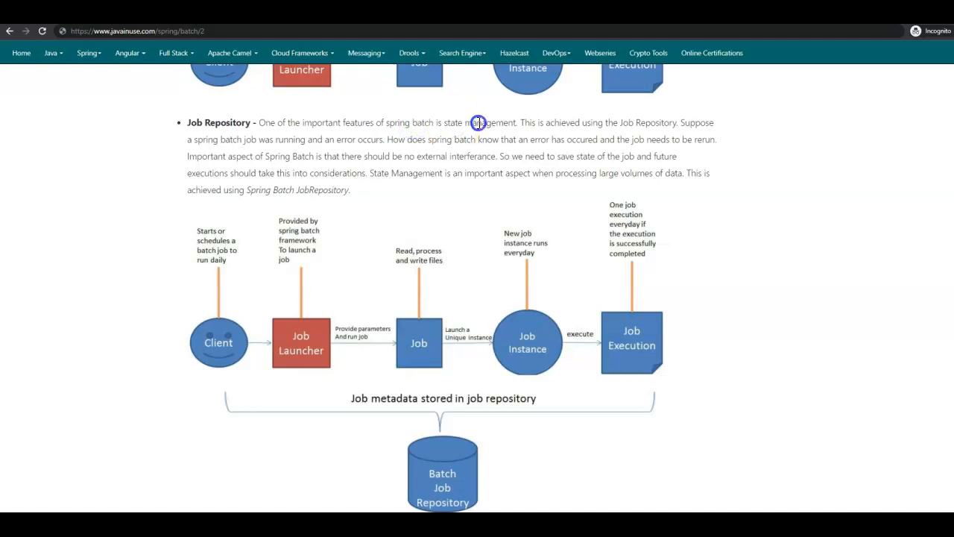
{"action": "left_click_drag", "start_coordinate": [475, 123], "coordinate": [664, 123]}
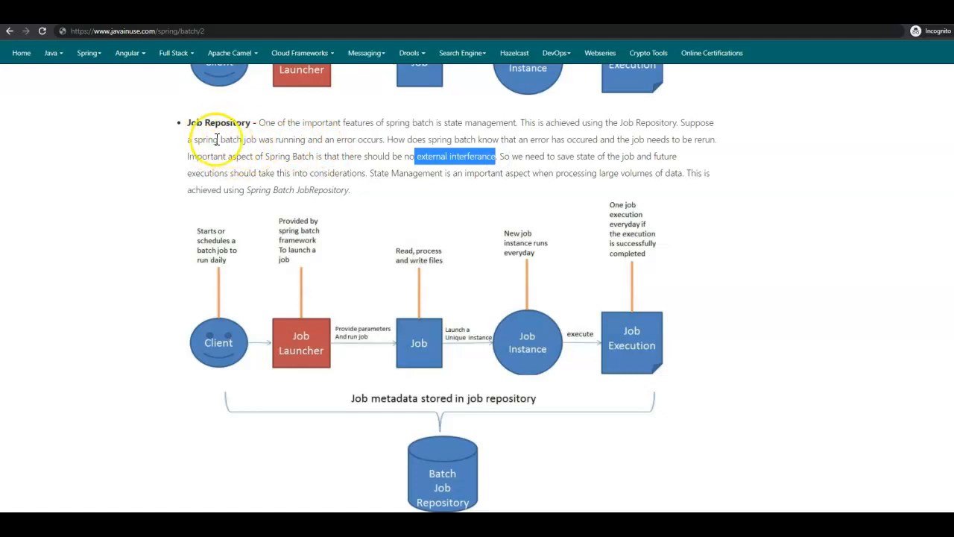
{"action": "mouse_move", "coordinate": [238, 137]}
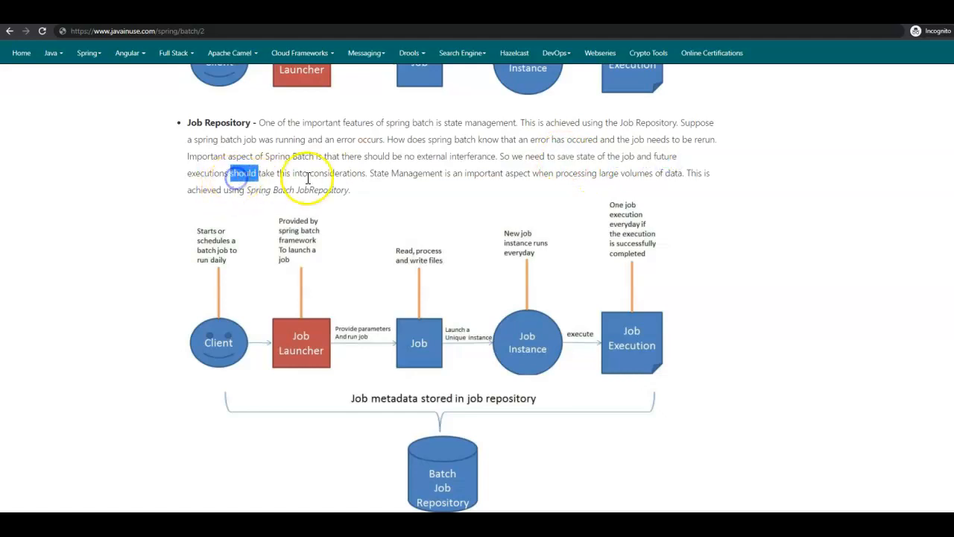
{"action": "double_click", "coordinate": [416, 173]}
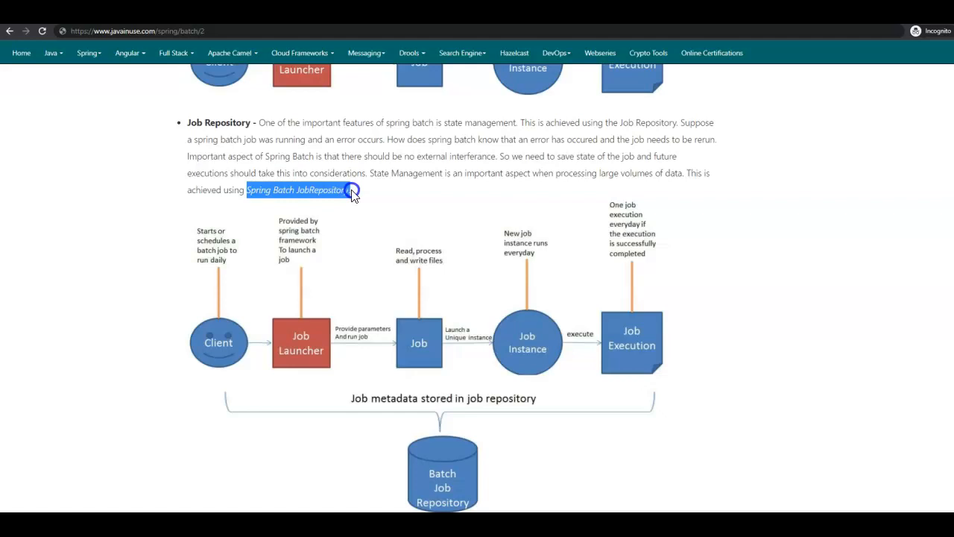
{"action": "scroll", "scroll_direction": "down", "scroll_amount": 3}
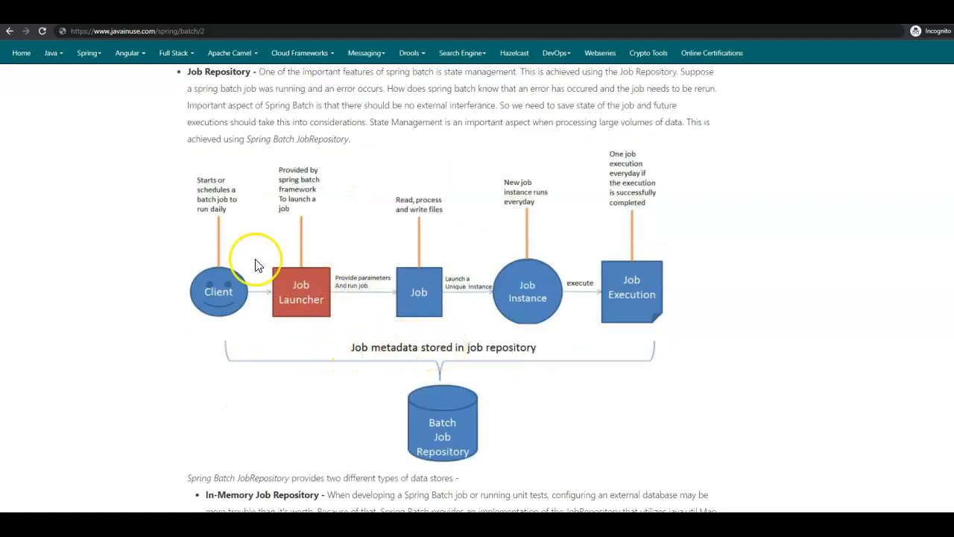
{"action": "mouse_move", "coordinate": [395, 406]}
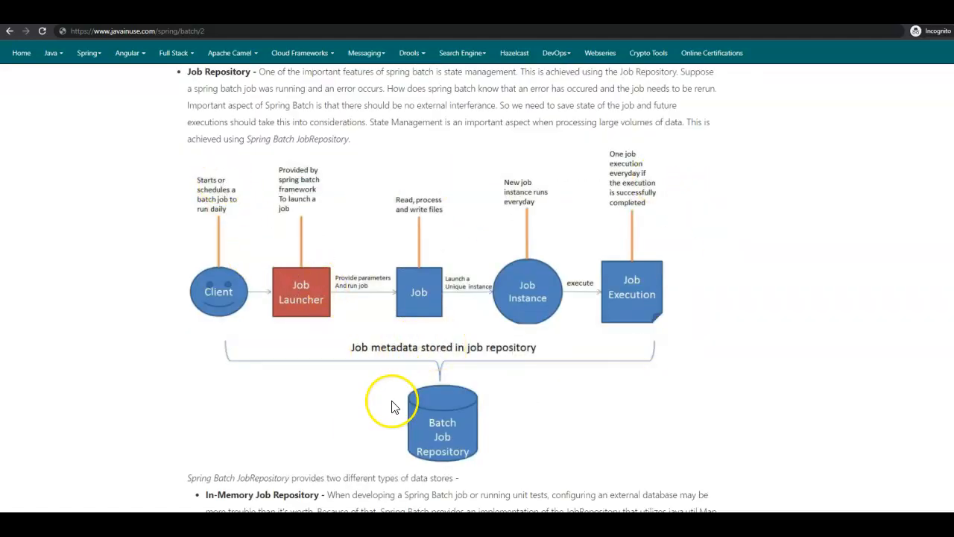
Highlight the two data stores phrase, worth, JobRepository and datastore in the In-Memory bullet.
{"action": "scroll", "scroll_direction": "down", "scroll_amount": 3}
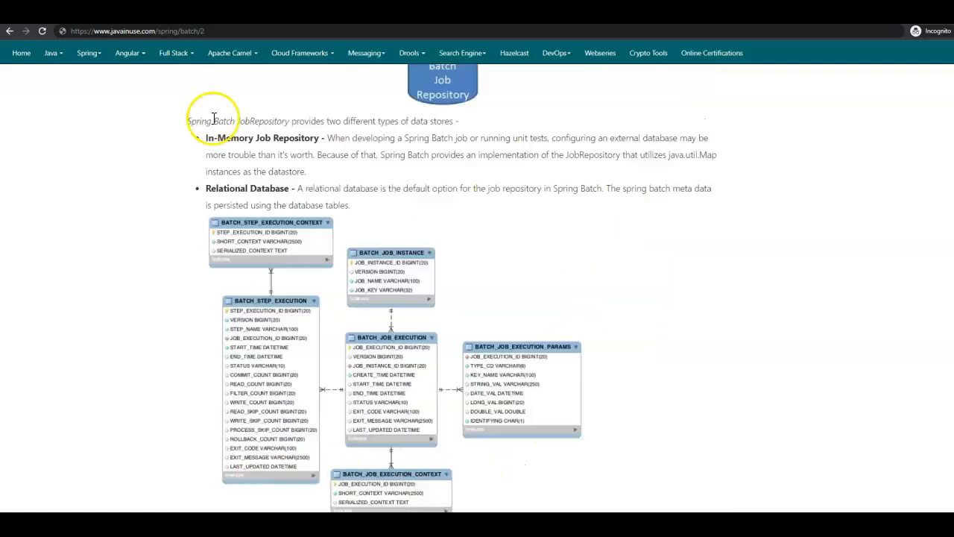
{"action": "left_click_drag", "start_coordinate": [291, 121], "coordinate": [380, 121]}
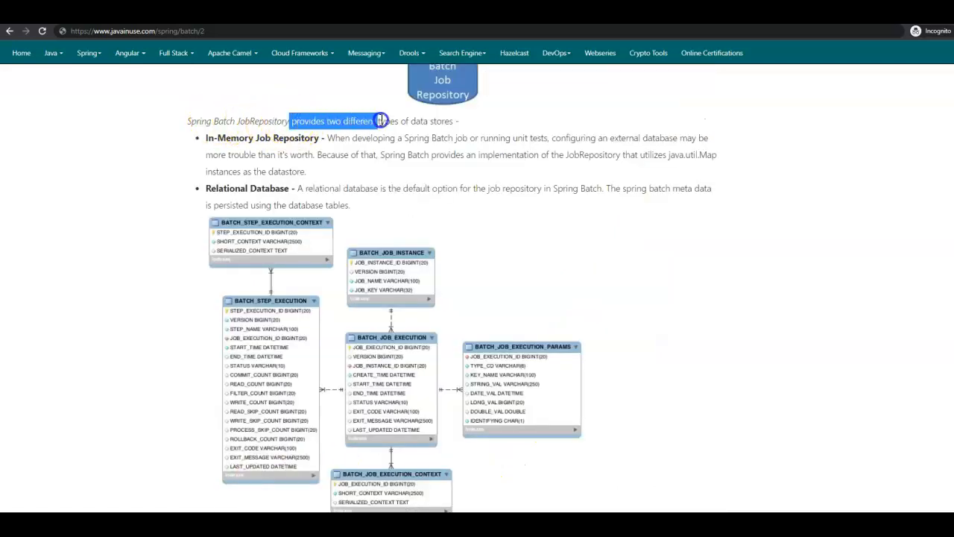
{"action": "double_click", "coordinate": [229, 137]}
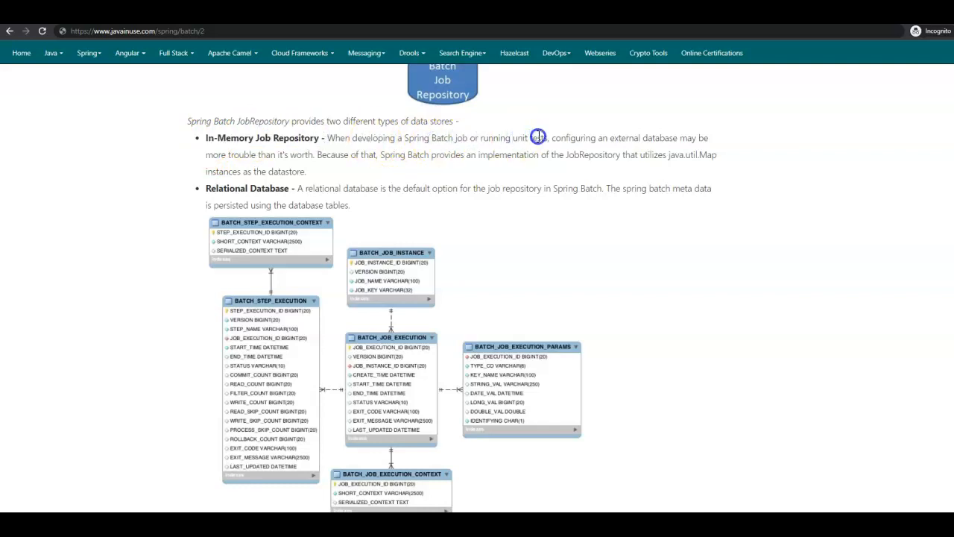
{"action": "double_click", "coordinate": [659, 137]}
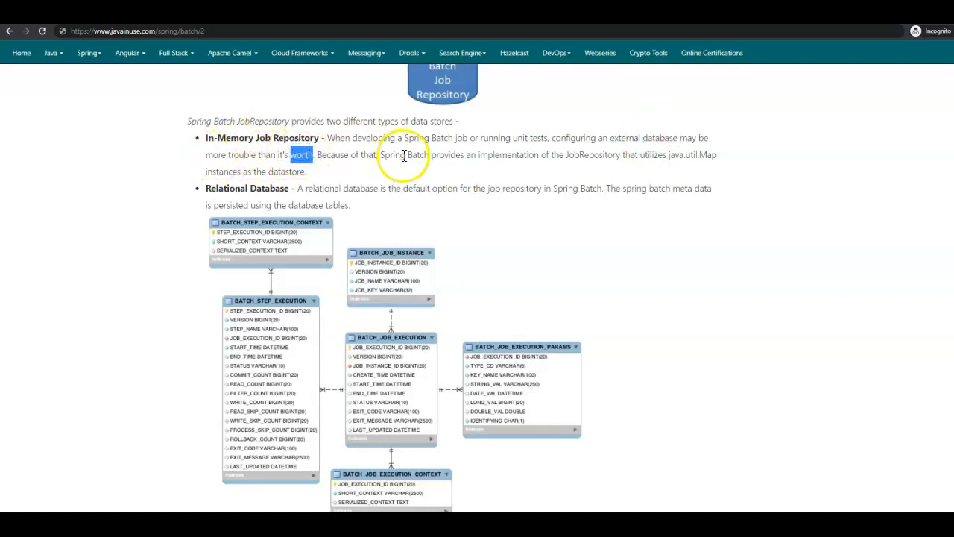
{"action": "double_click", "coordinate": [594, 154]}
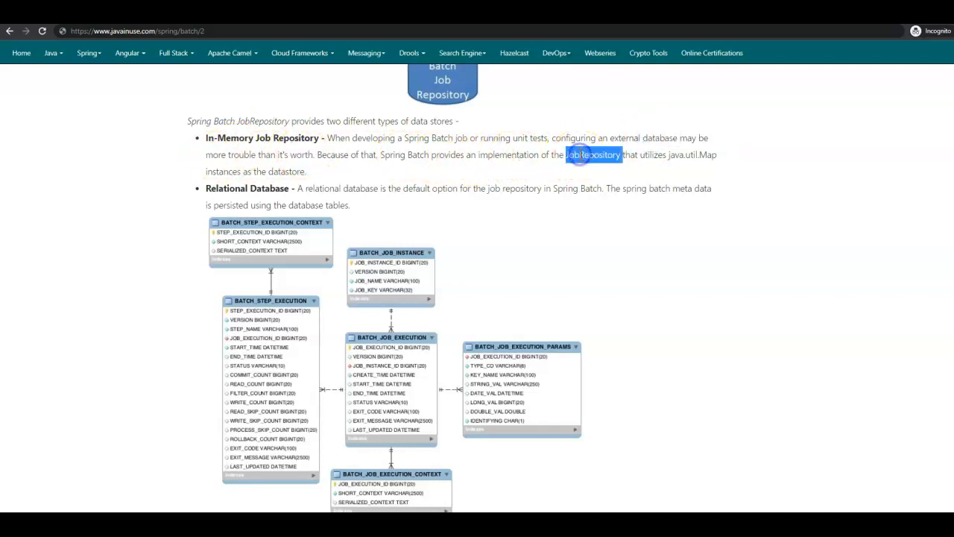
{"action": "mouse_move", "coordinate": [700, 156]}
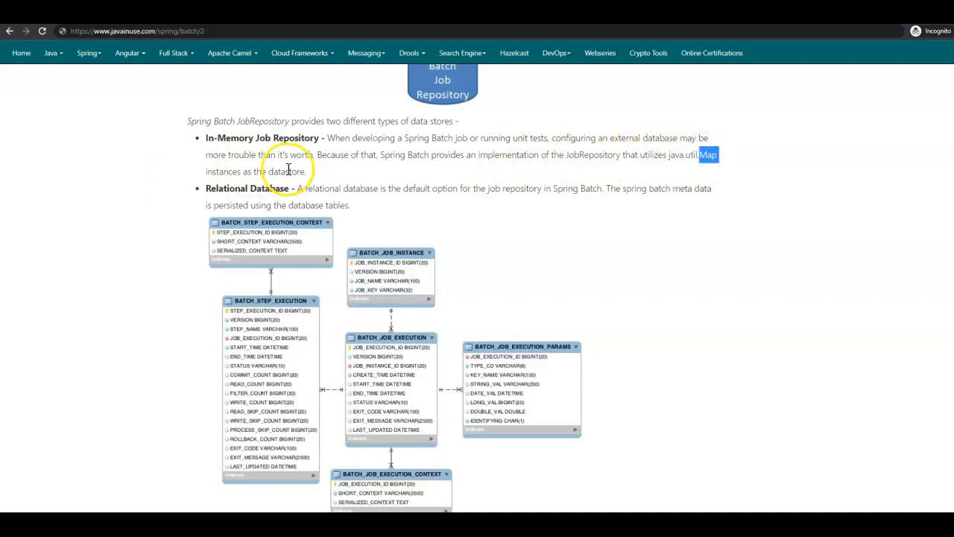
{"action": "double_click", "coordinate": [286, 171]}
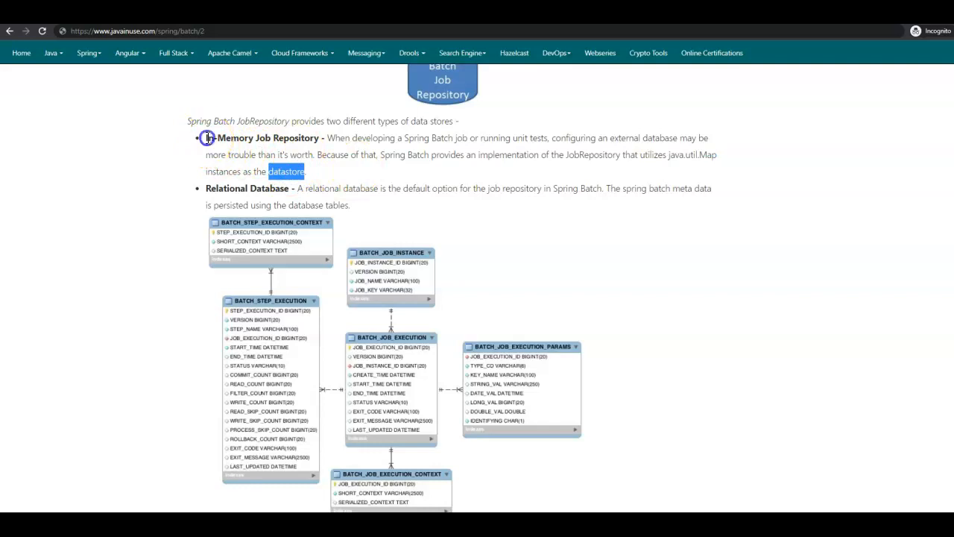
Scroll to the Relational Database bullet and highlight Relational, Database and the tables mention.
{"action": "scroll", "scroll_direction": "down", "scroll_amount": 3}
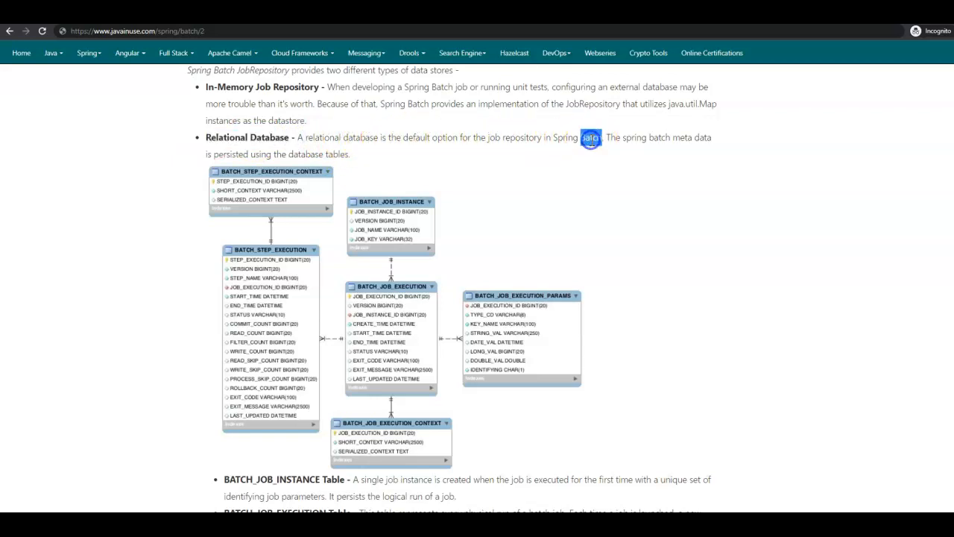
{"action": "double_click", "coordinate": [590, 137]}
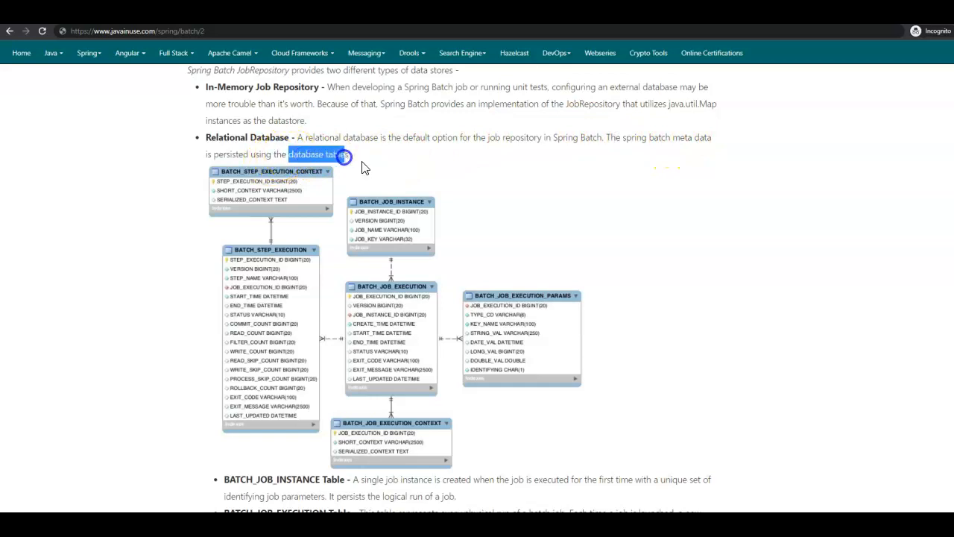
{"action": "double_click", "coordinate": [270, 137]}
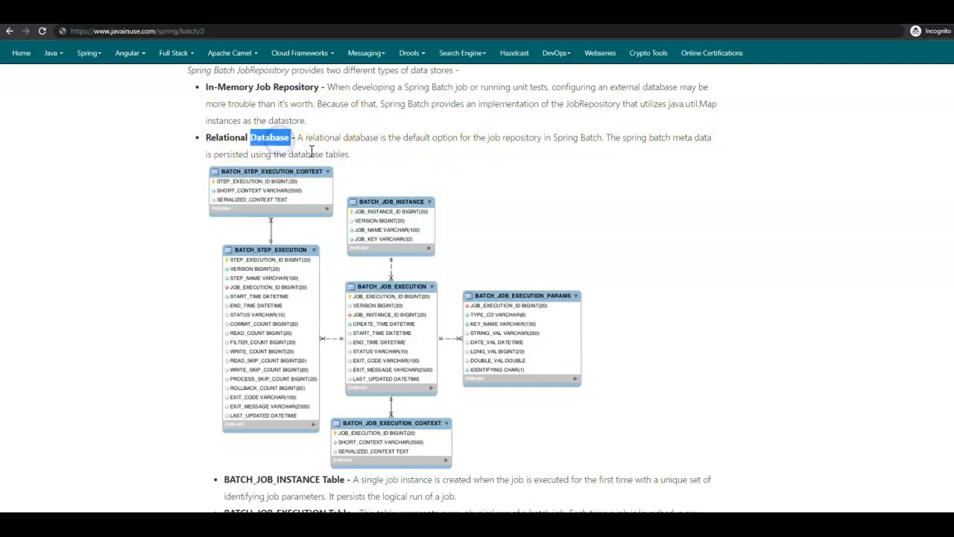
{"action": "double_click", "coordinate": [227, 137]}
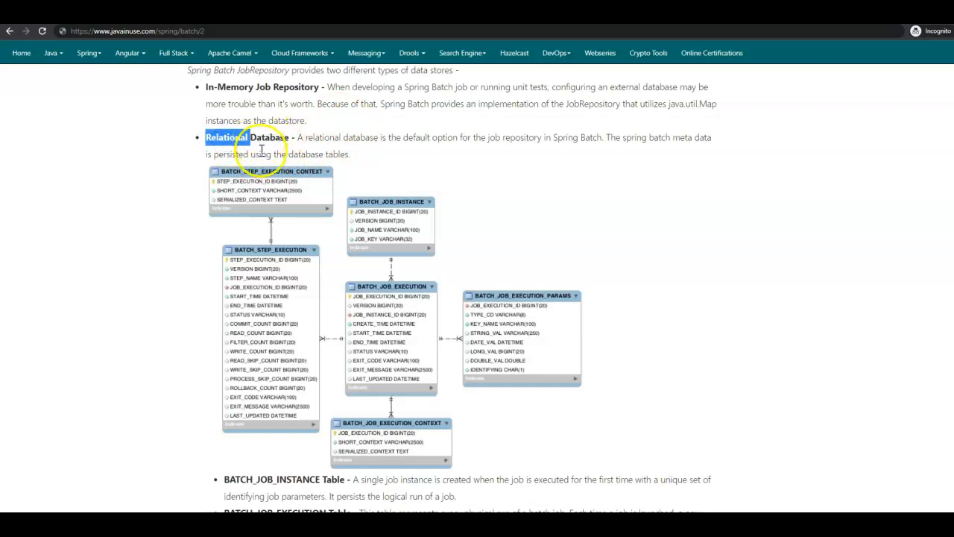
{"action": "mouse_move", "coordinate": [351, 154]}
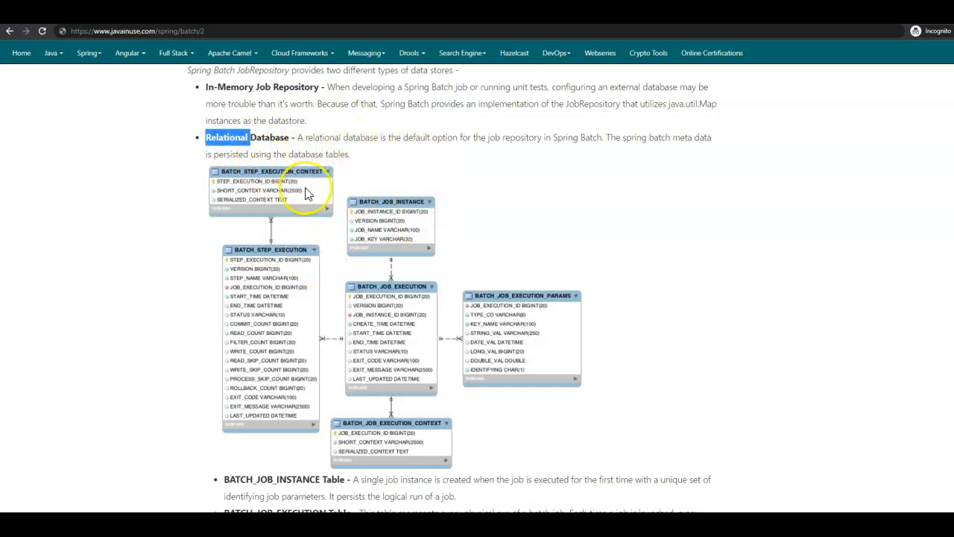
Highlight the BATCH_ metadata table description list repeatedly, clearing the selection in between.
{"action": "scroll", "scroll_direction": "down", "scroll_amount": 3}
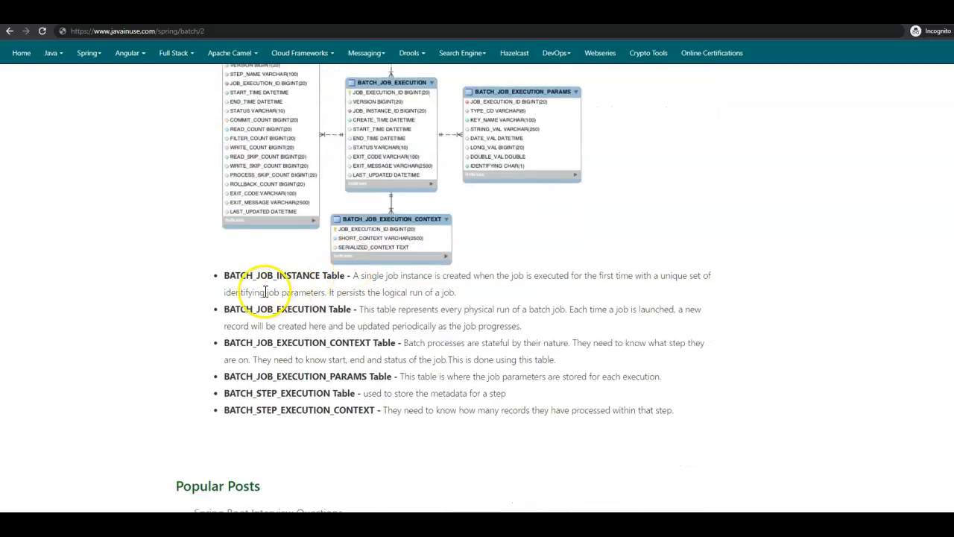
{"action": "left_click_drag", "start_coordinate": [265, 274], "coordinate": [686, 408]}
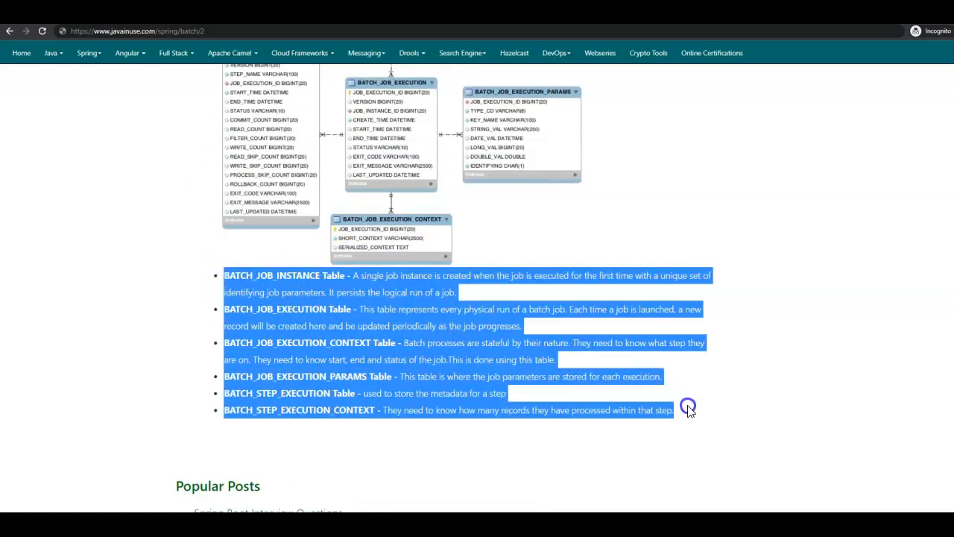
{"action": "left_click", "coordinate": [265, 270]}
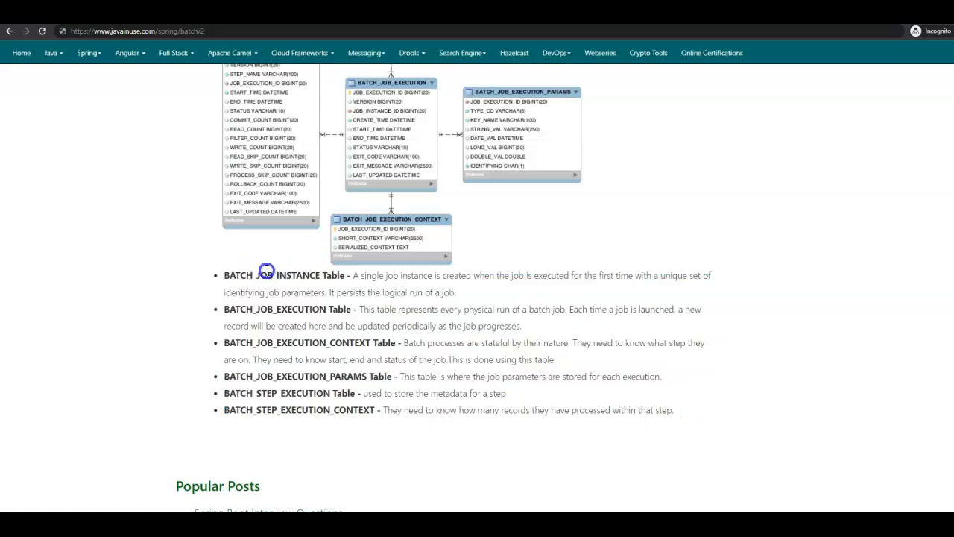
{"action": "left_click_drag", "start_coordinate": [267, 274], "coordinate": [304, 325]}
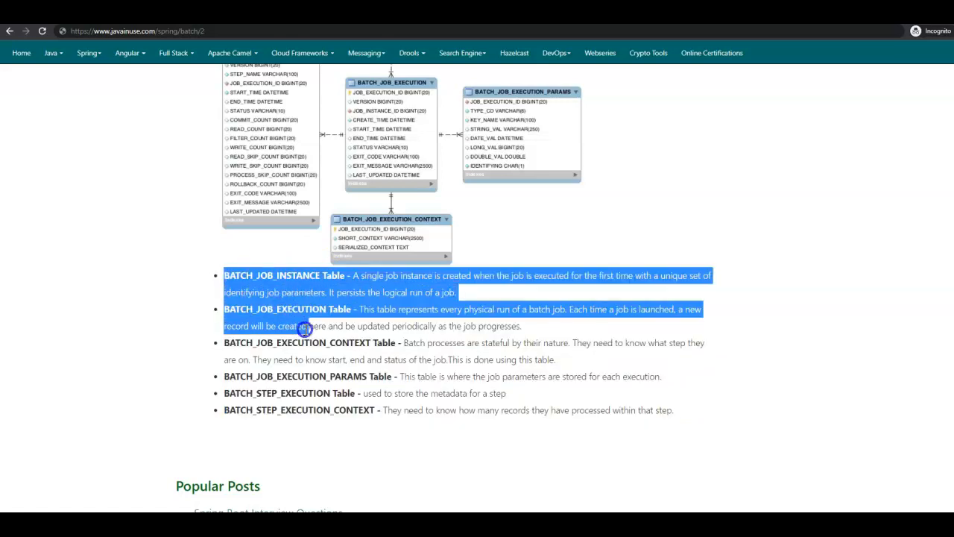
{"action": "left_click_drag", "start_coordinate": [304, 325], "coordinate": [674, 411]}
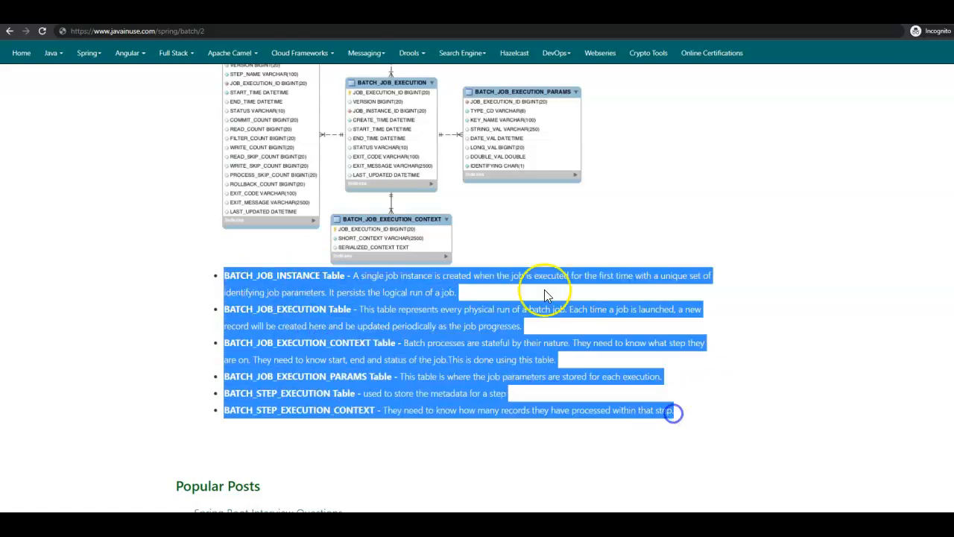
{"action": "left_click", "coordinate": [224, 276]}
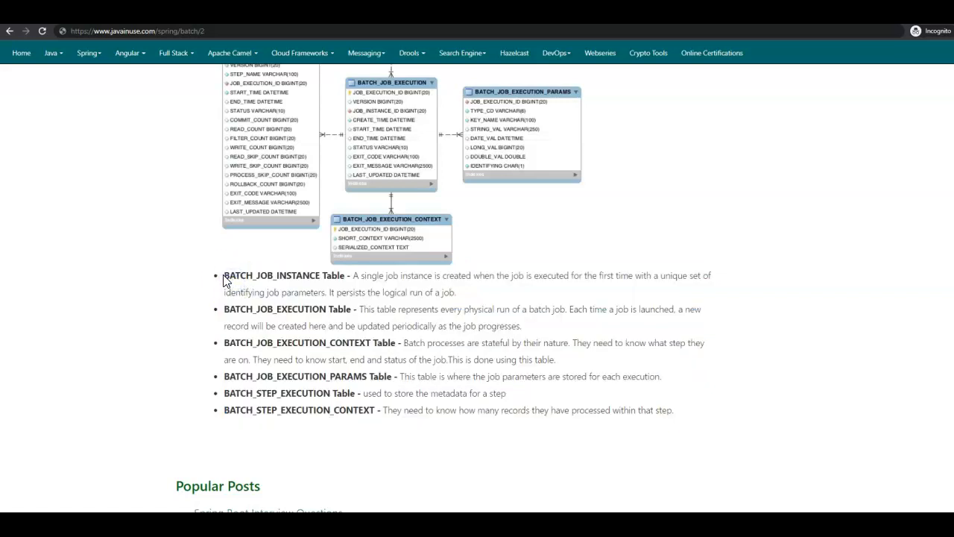
{"action": "left_click_drag", "start_coordinate": [224, 274], "coordinate": [688, 409]}
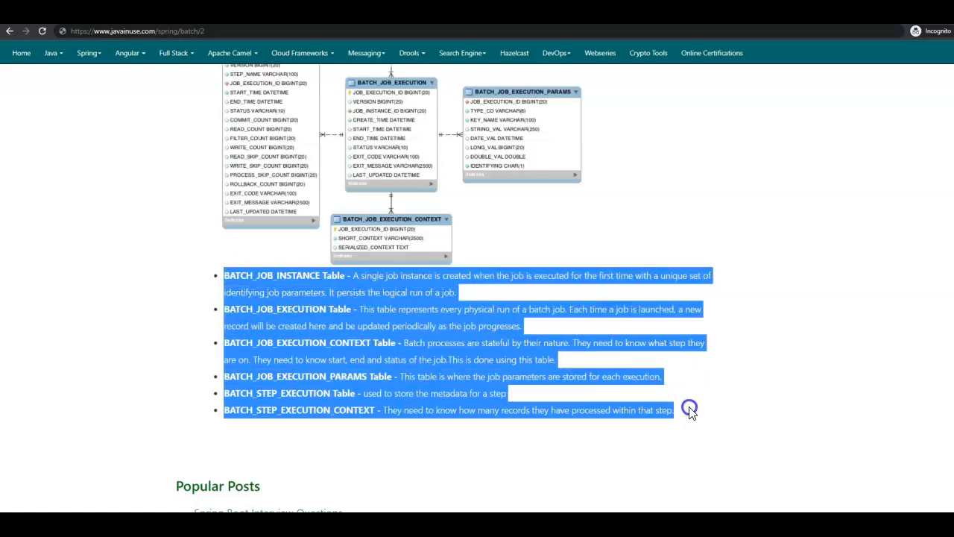